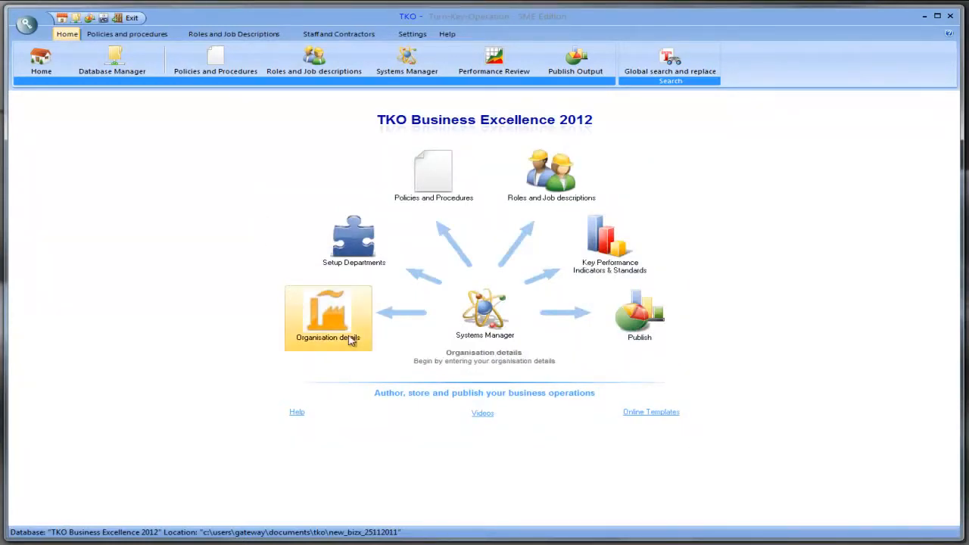
mouse_move(358, 298)
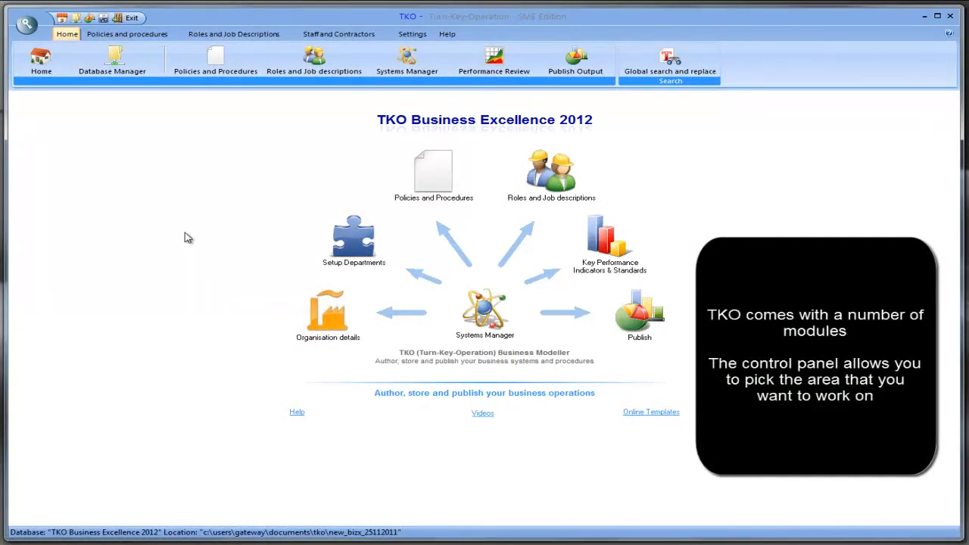
mouse_move(254, 295)
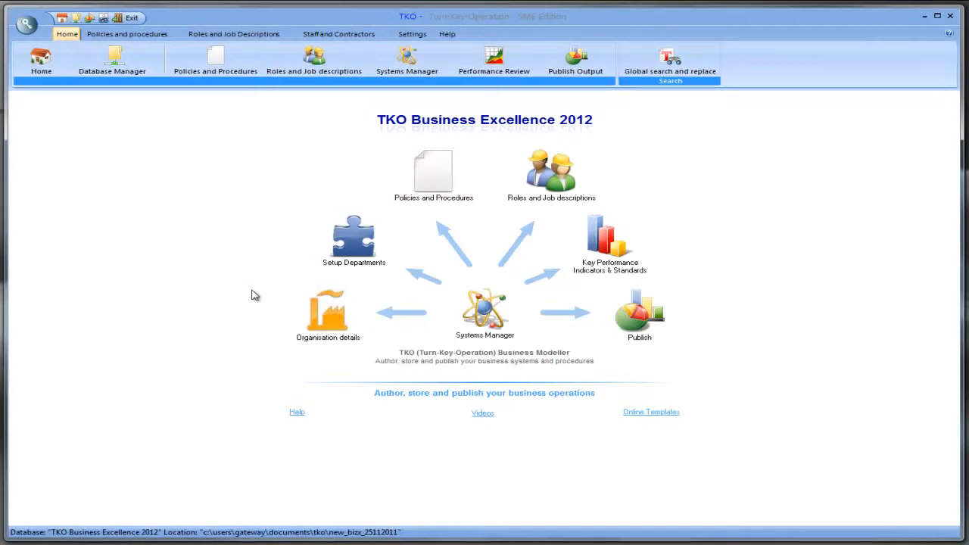
mouse_move(254, 346)
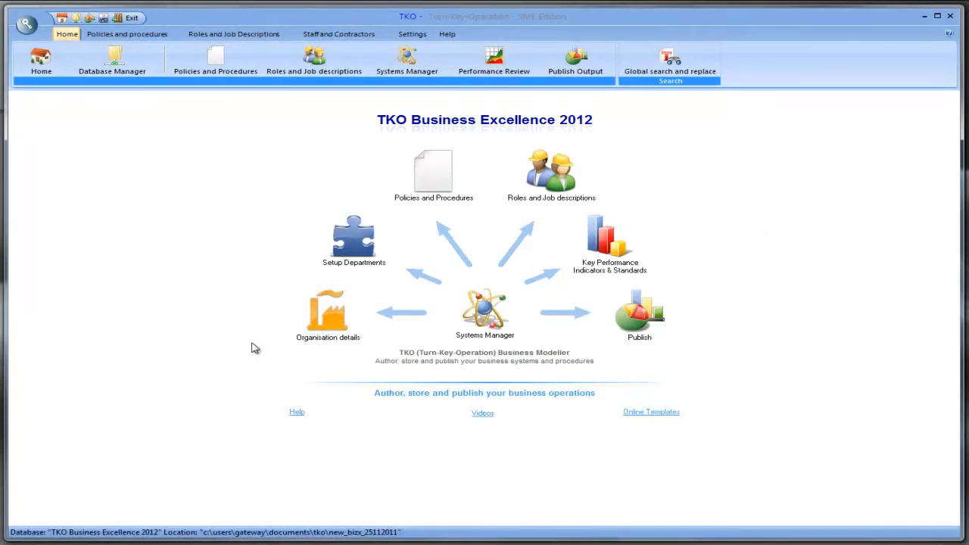
- Enter the organisation's business name as Xyz Ltd in Organisation Details
left_click(327, 313)
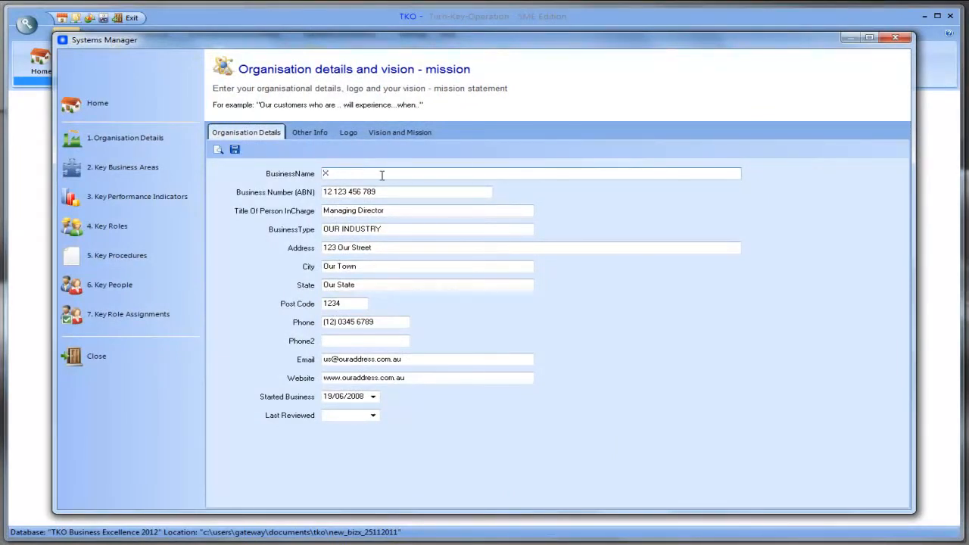
type("yz Ltd")
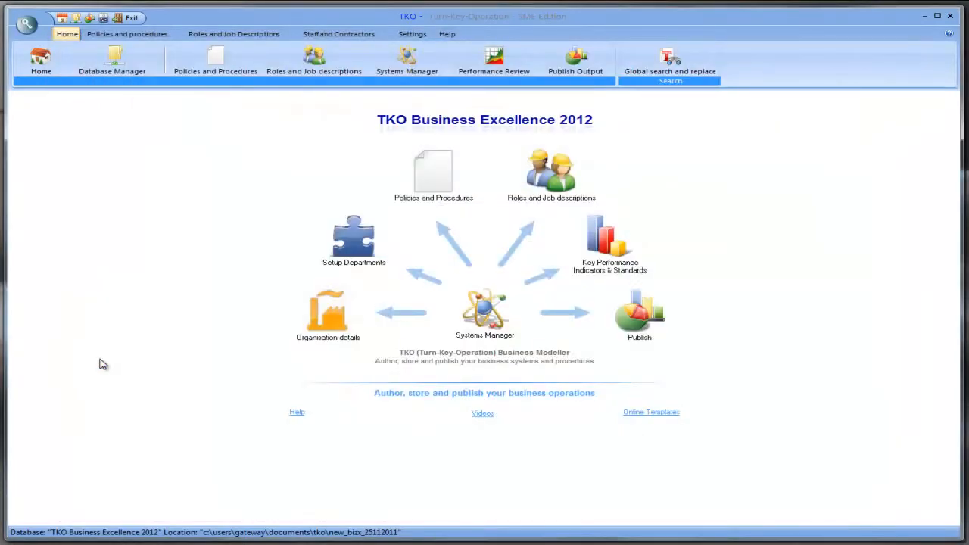
mouse_move(409, 148)
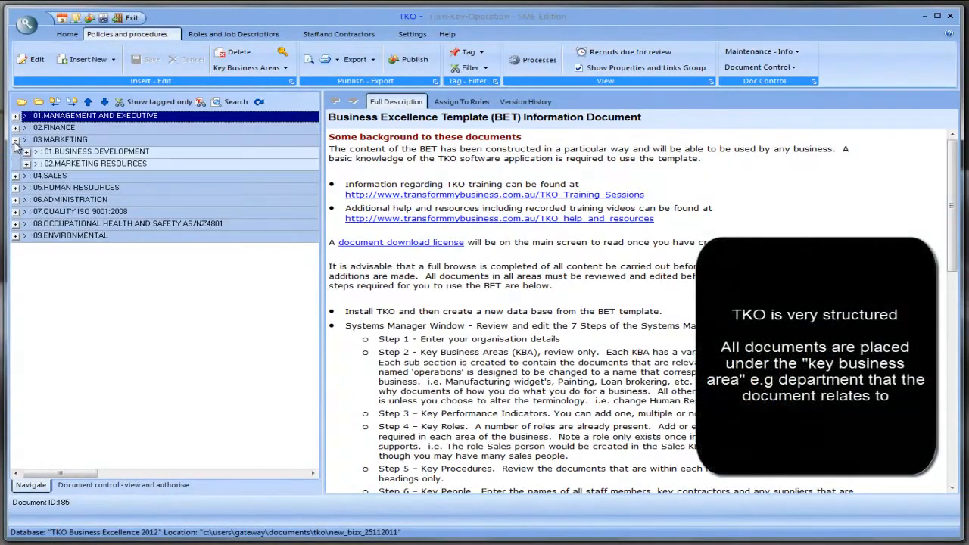
- Browse Marketing, Sales and HR documents, ending on Conducting a counselling interview, then collapse Marketing
left_click(98, 187)
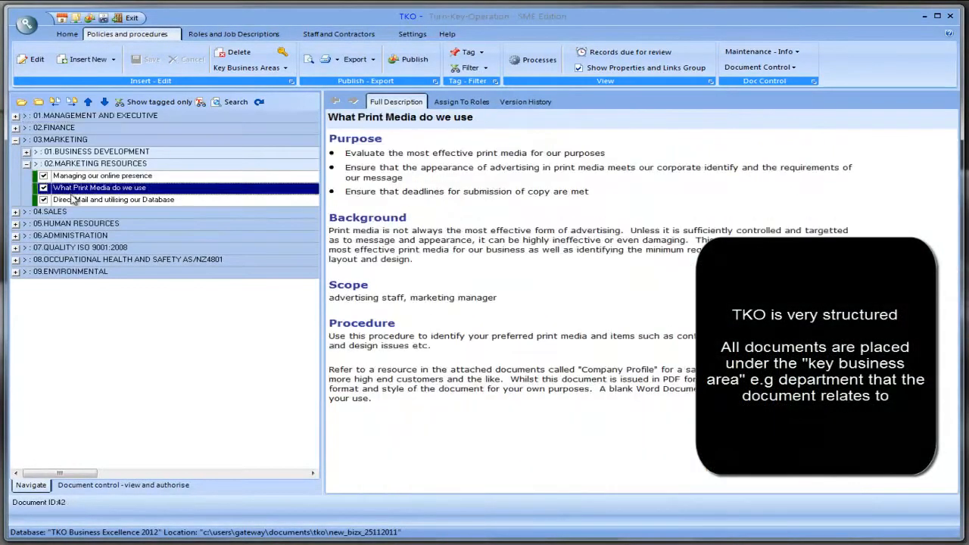
left_click(113, 200)
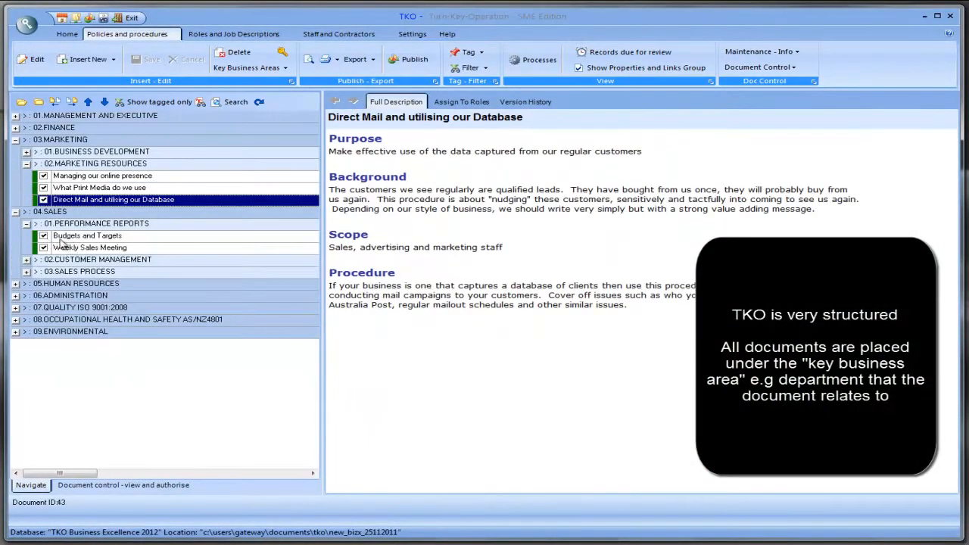
left_click(90, 247)
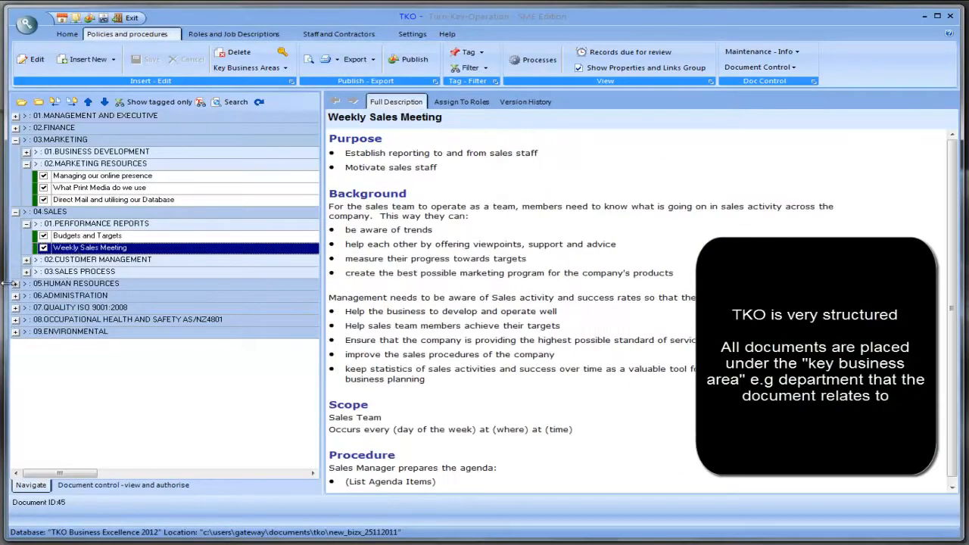
left_click(92, 318)
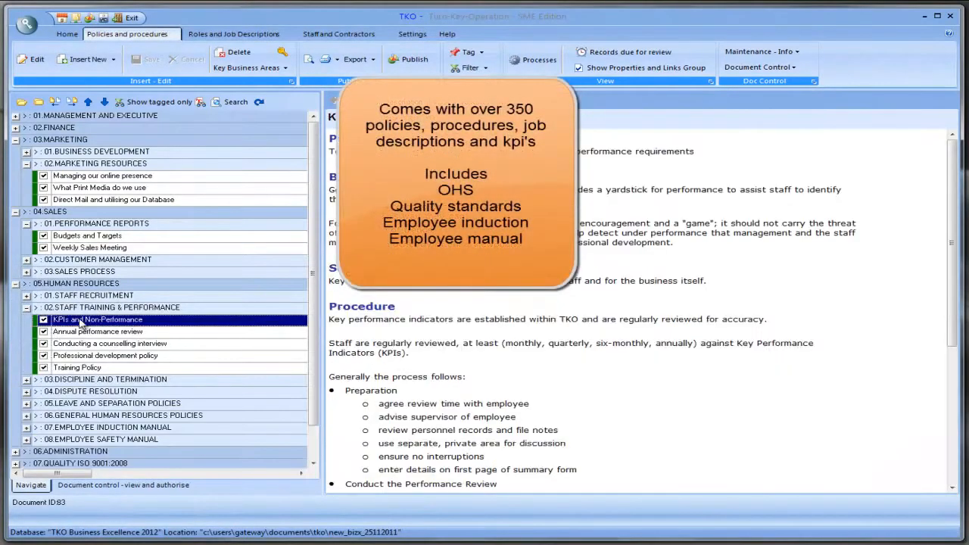
left_click(77, 368)
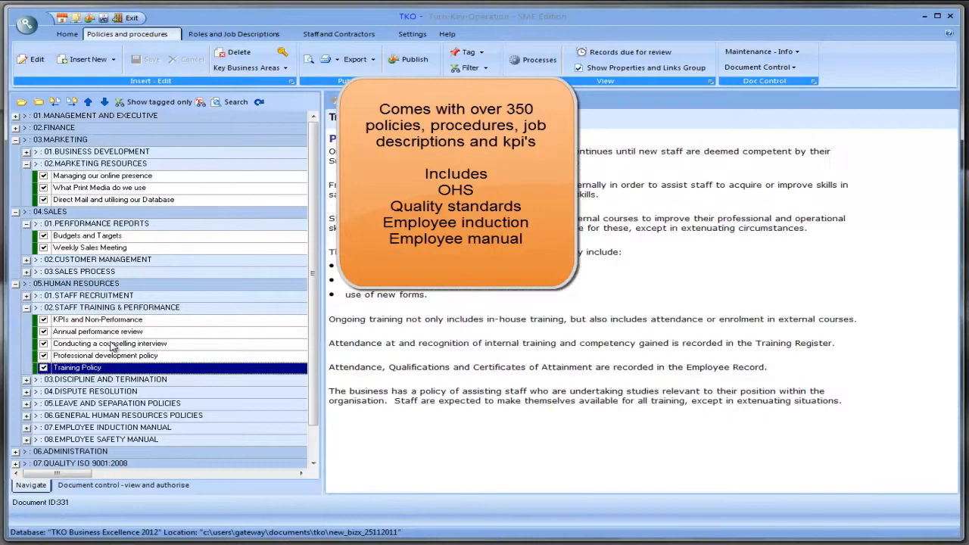
left_click(109, 342)
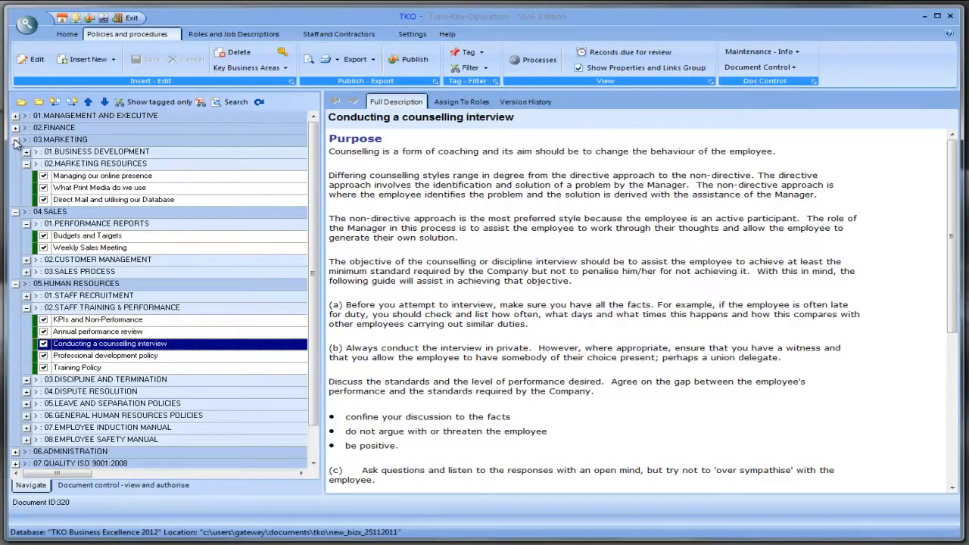
left_click(15, 140)
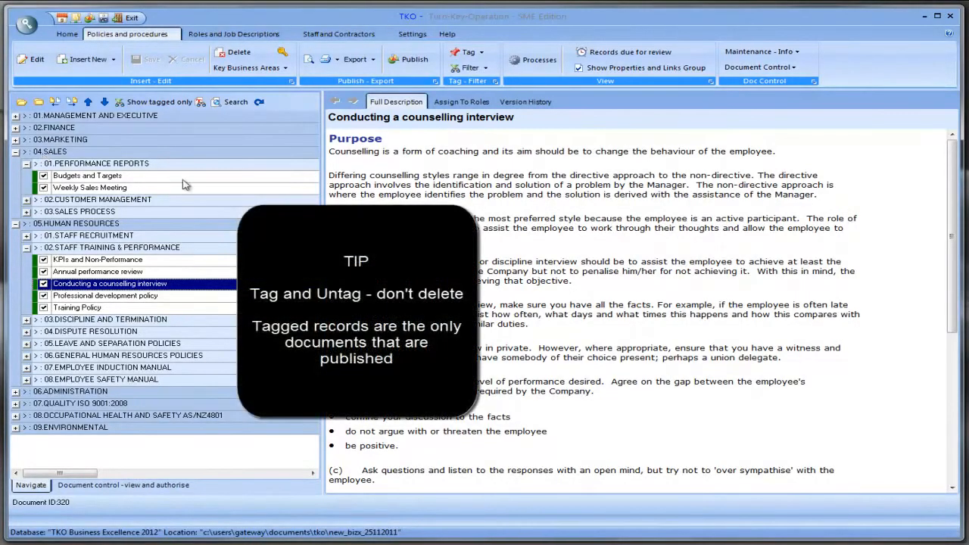
- Untag all records so no documents are marked for publishing
left_click(465, 52)
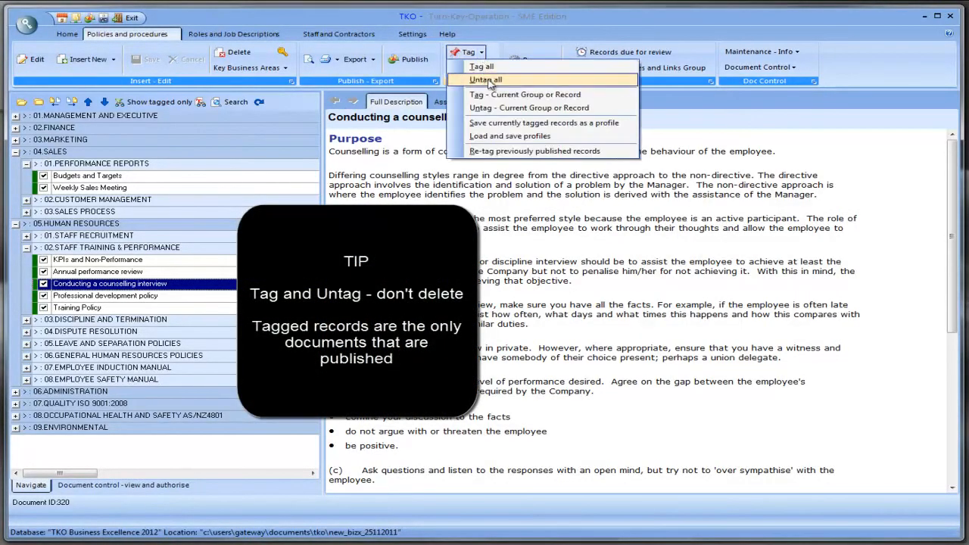
left_click(484, 78)
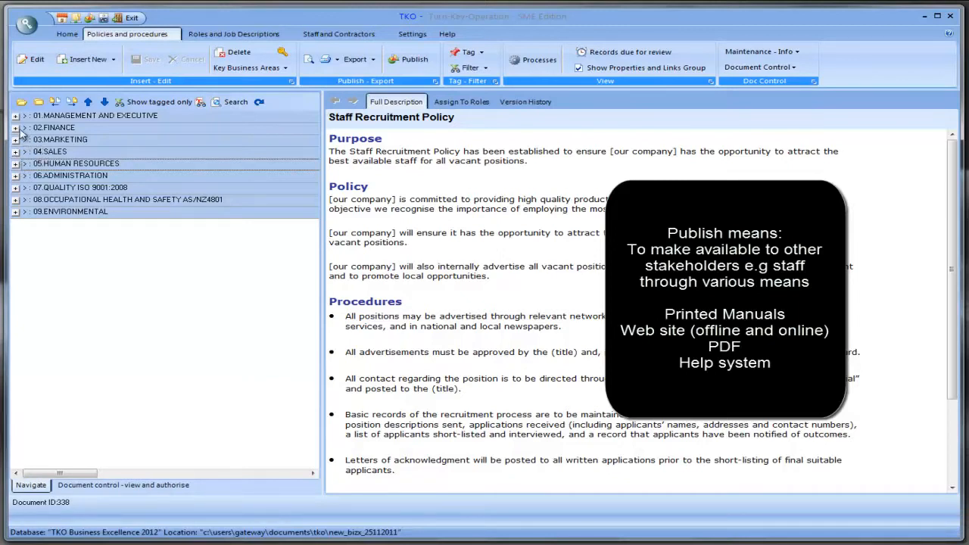
- Expand Finance Accounts Receivable, view Overdue Accounts and return to Preparing Invoices
left_click(15, 128)
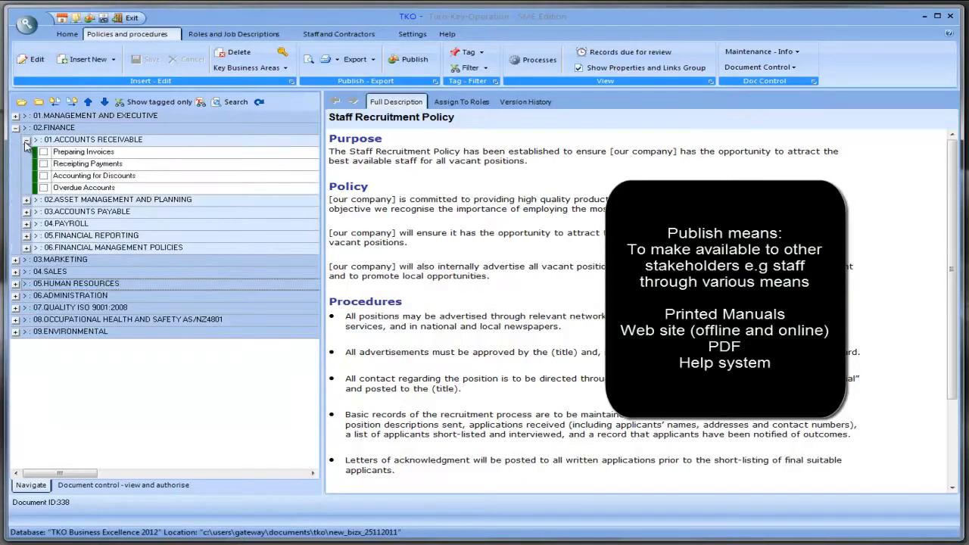
left_click(83, 152)
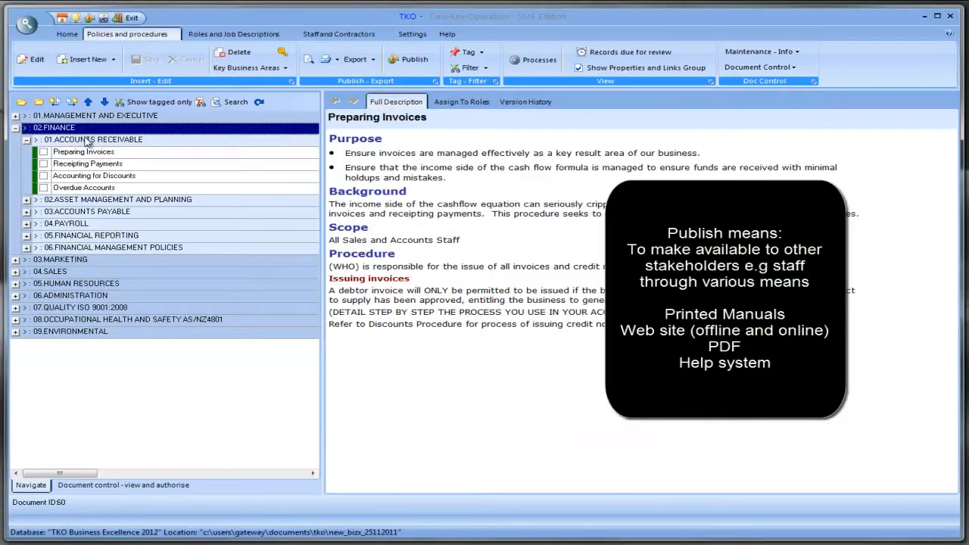
left_click(94, 139)
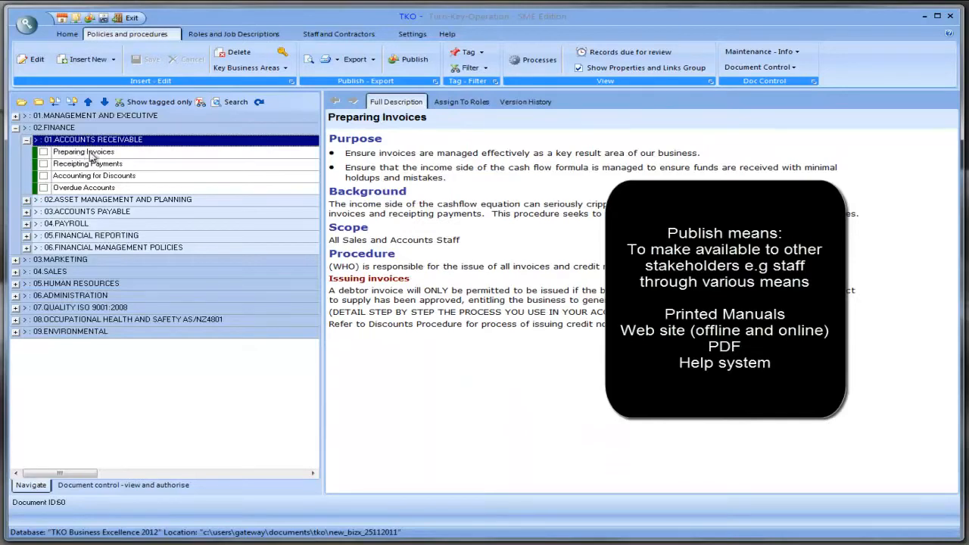
left_click(83, 187)
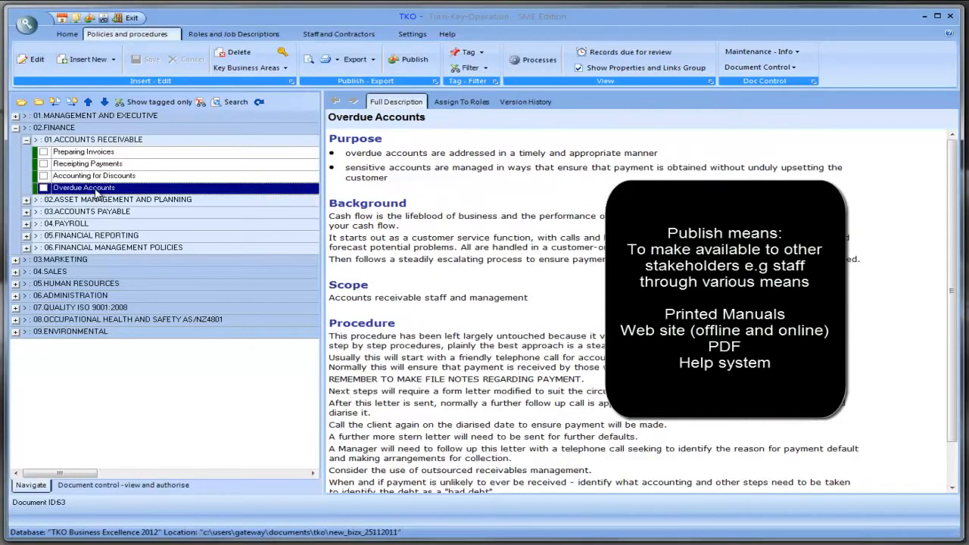
left_click(83, 152)
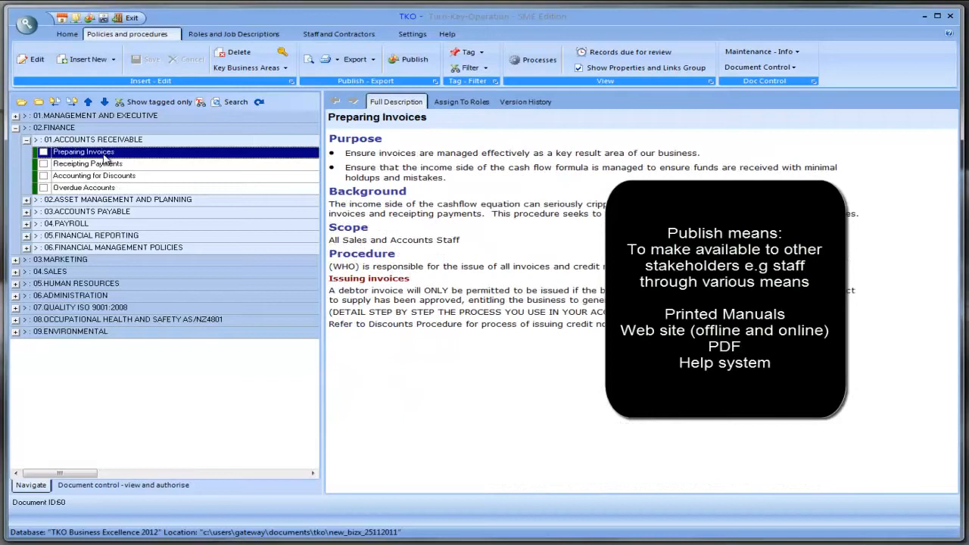
mouse_move(78, 172)
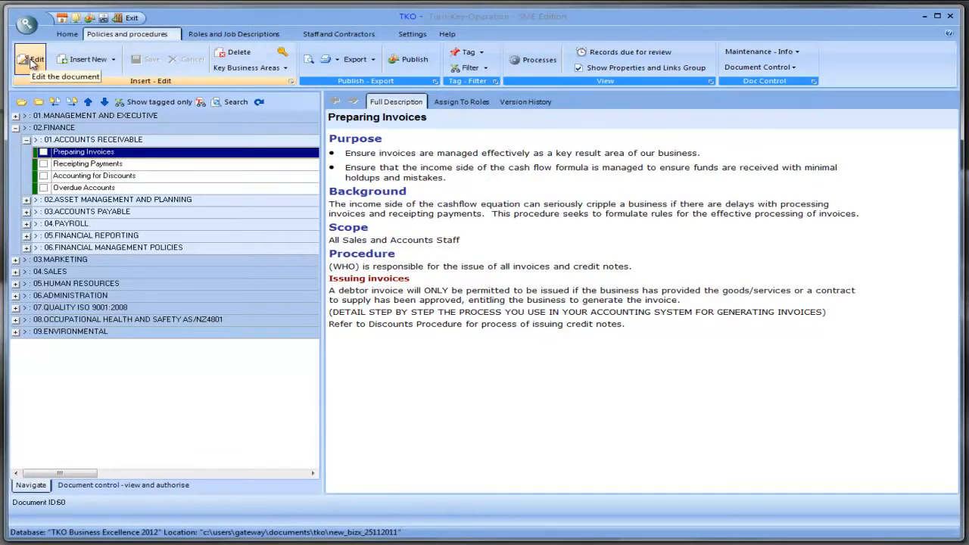
- Edit Preparing Invoices to add spacing before Scope and save it
left_click(37, 59)
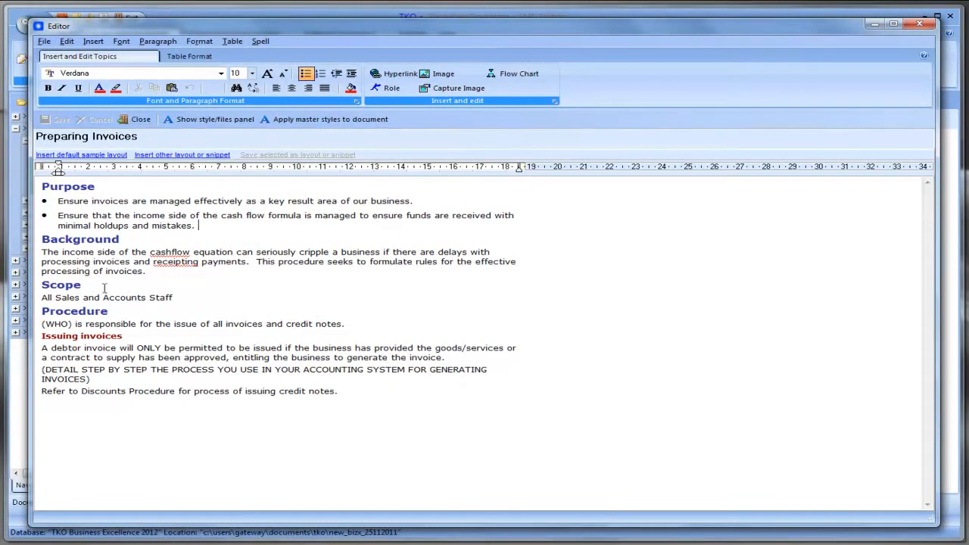
left_click(82, 285)
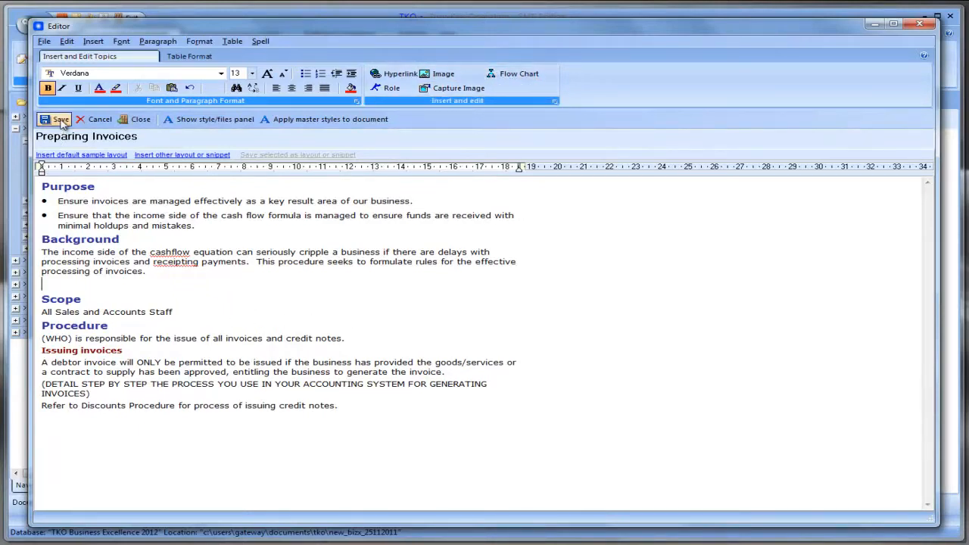
left_click(56, 118)
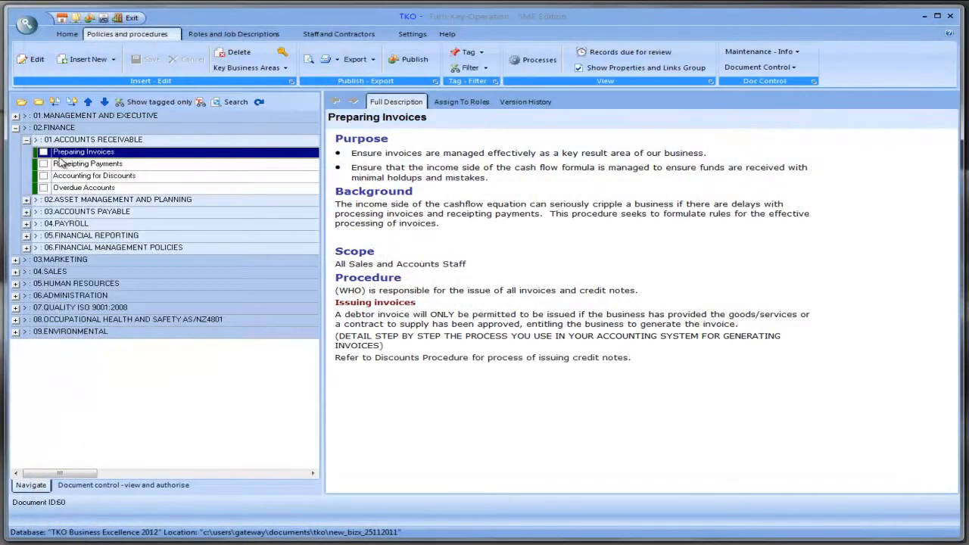
- Tick Preparing Invoices, Receipting Payments, Accounting for Discounts and Overdue Accounts as authorised
left_click(42, 152)
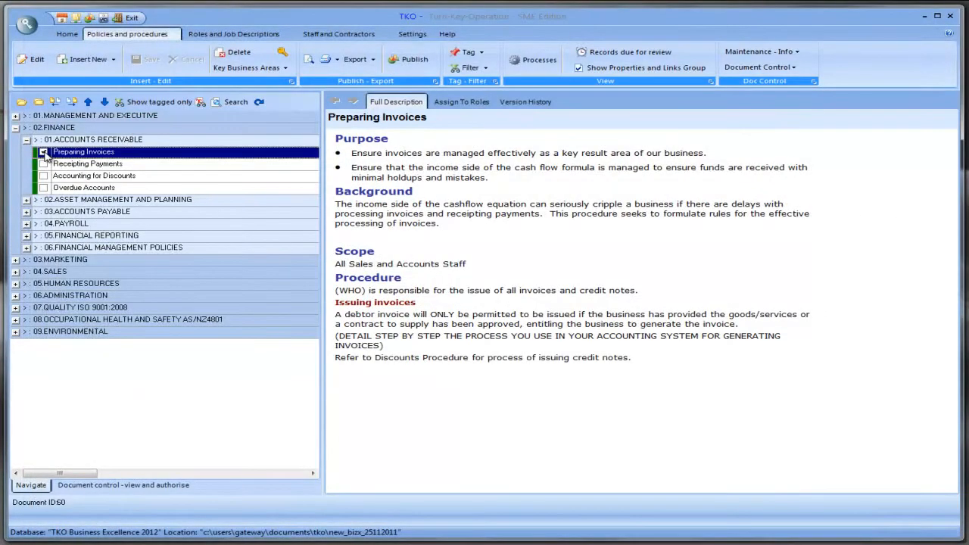
left_click(88, 163)
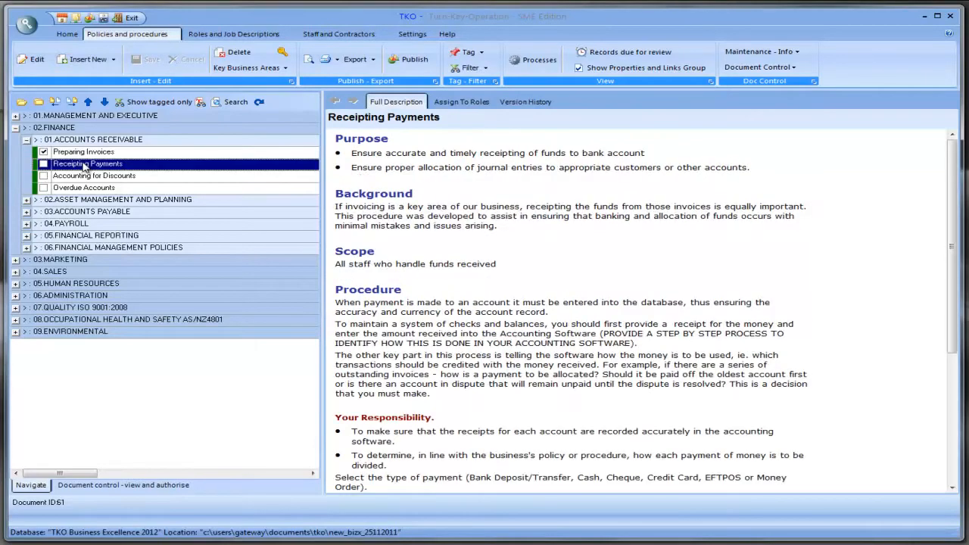
left_click(42, 163)
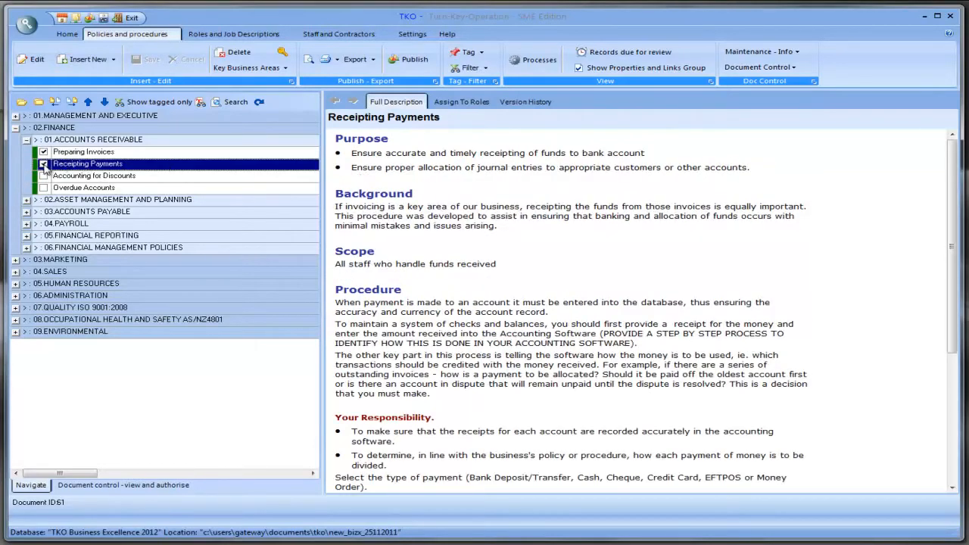
left_click(94, 176)
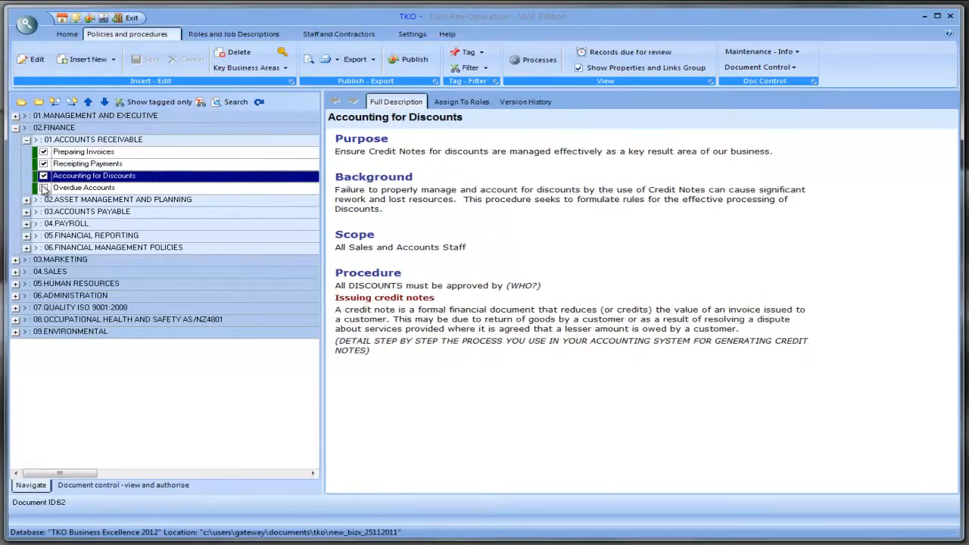
left_click(85, 188)
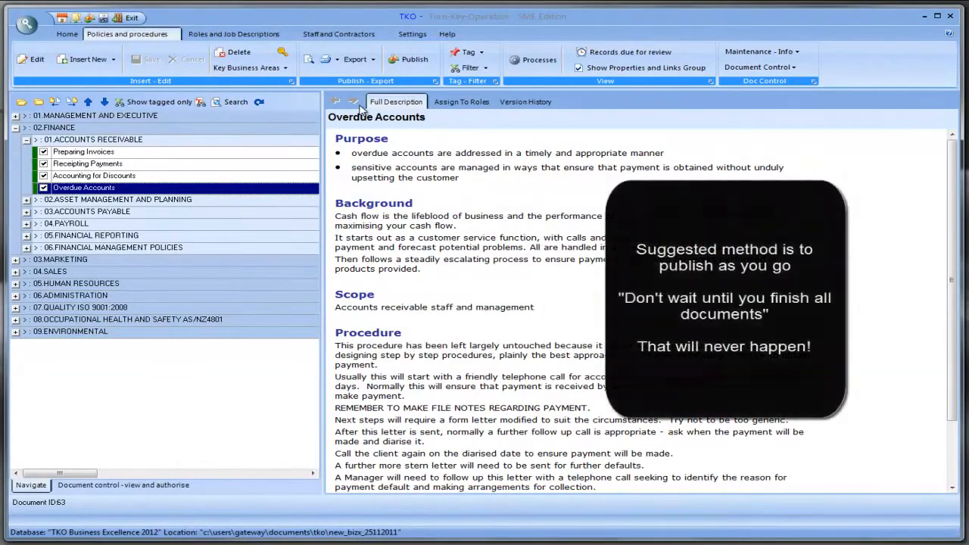
- Build the organisation manual as Web Pages HTML with only Policies and Procedures selected
left_click(408, 59)
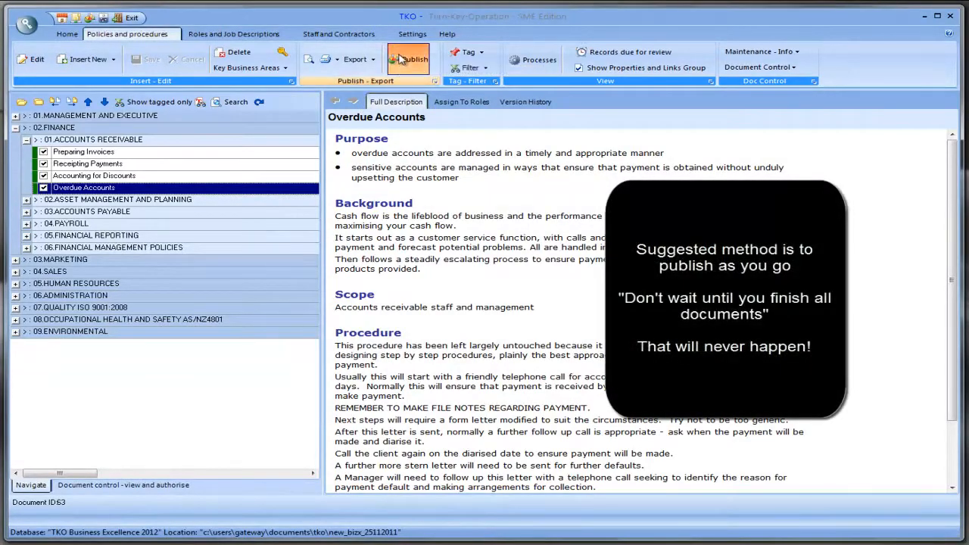
left_click(409, 59)
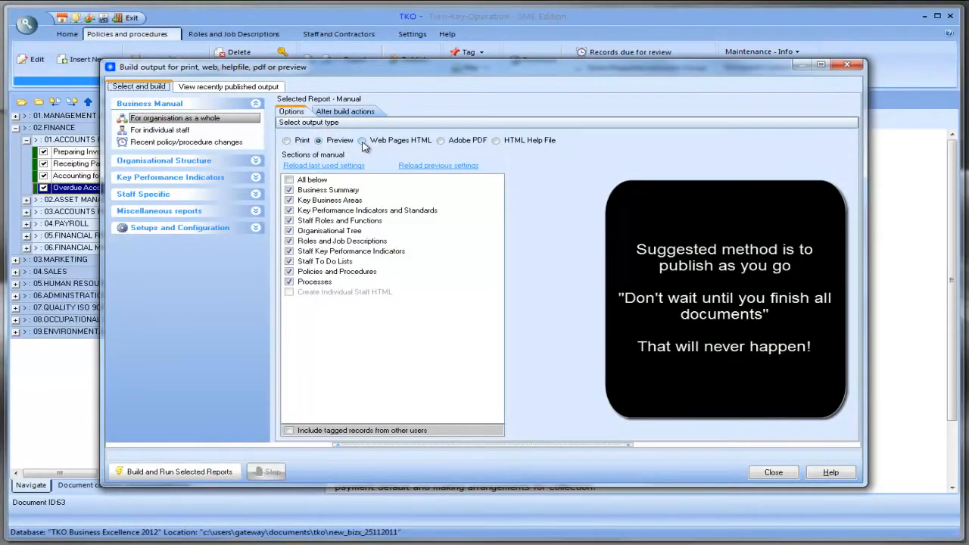
left_click(362, 139)
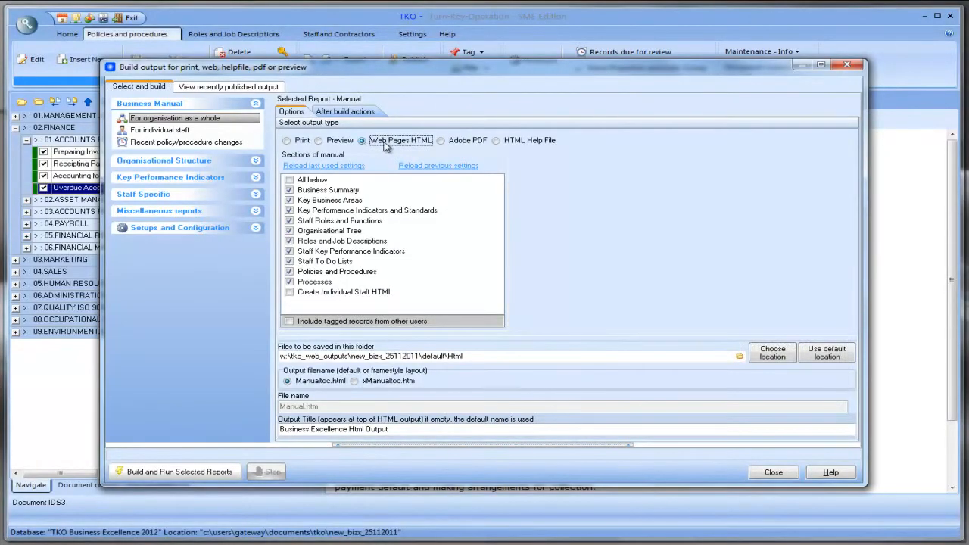
left_click(289, 179)
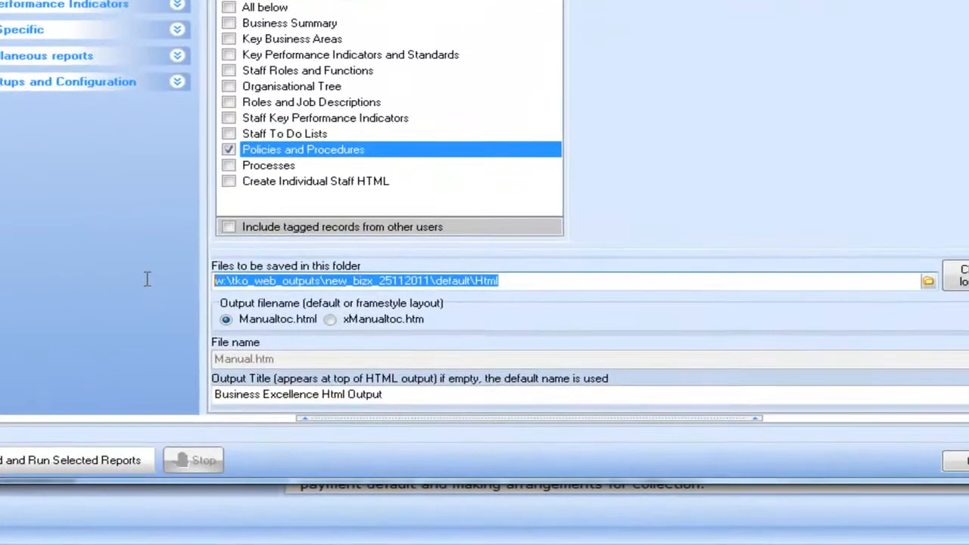
left_click(507, 280)
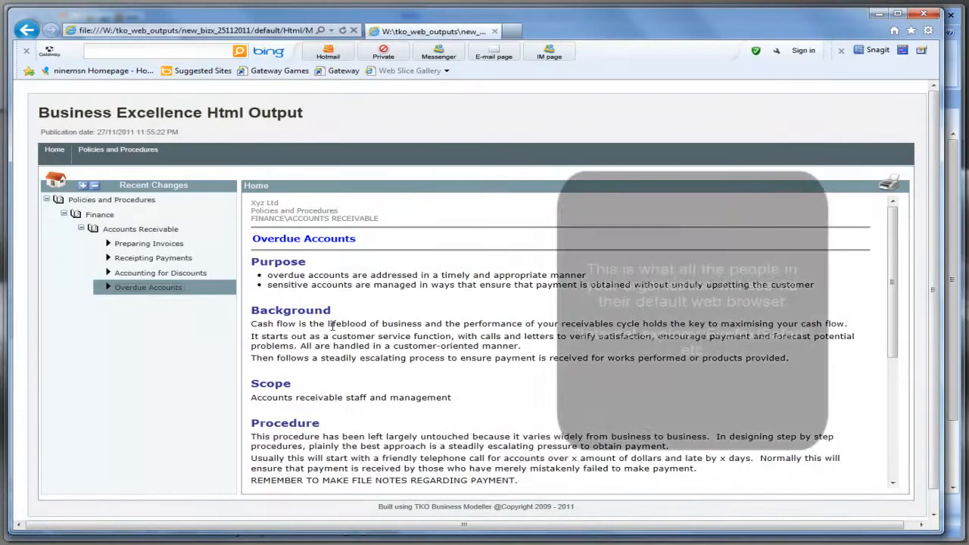
- View the published Receipting Payments and Accounting for Discounts pages in the browser
left_click(152, 258)
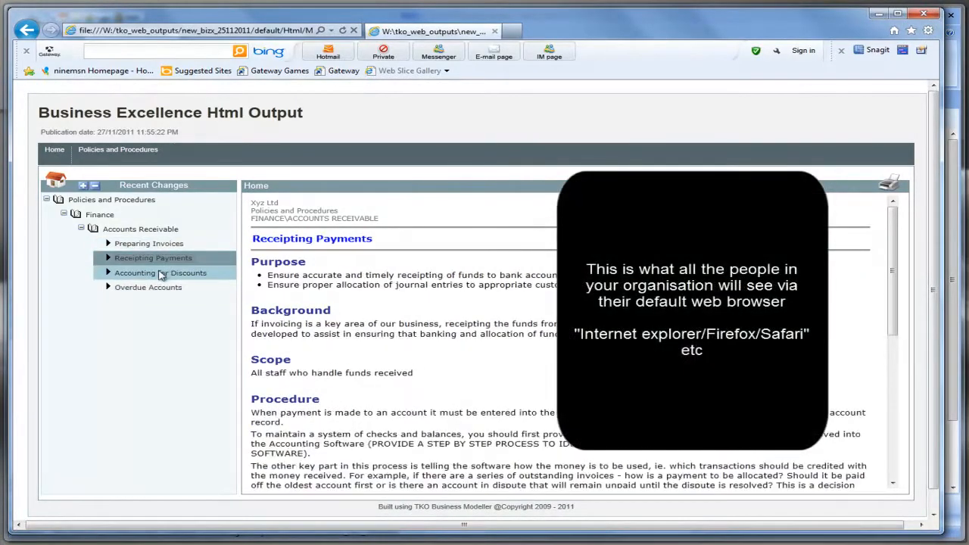
left_click(148, 288)
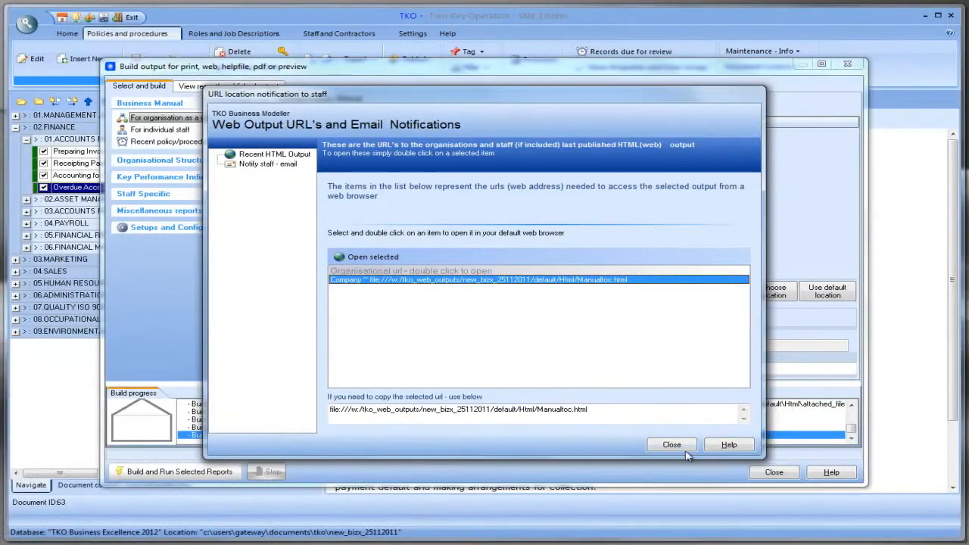
- Dismiss the web output and build windows and expand Asset Management and Planning
left_click(672, 445)
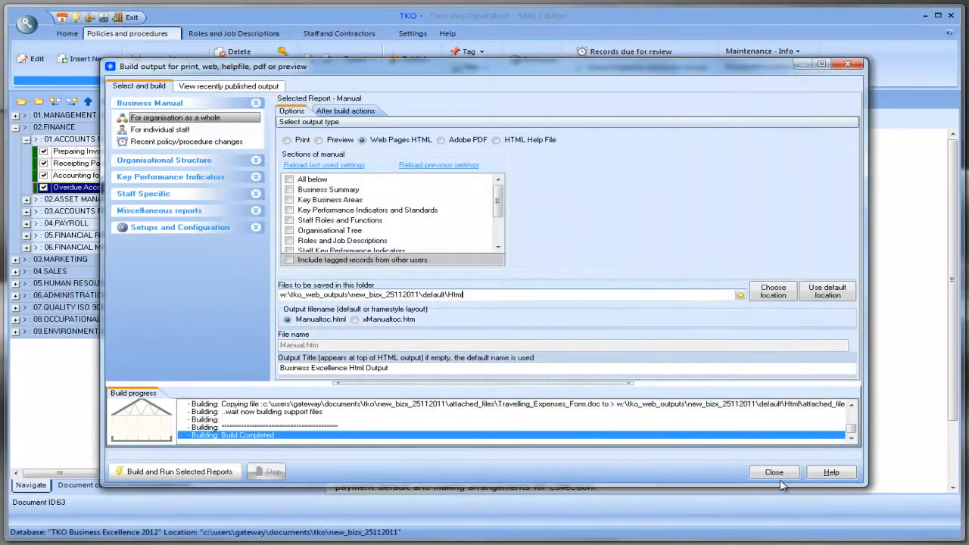
left_click(772, 473)
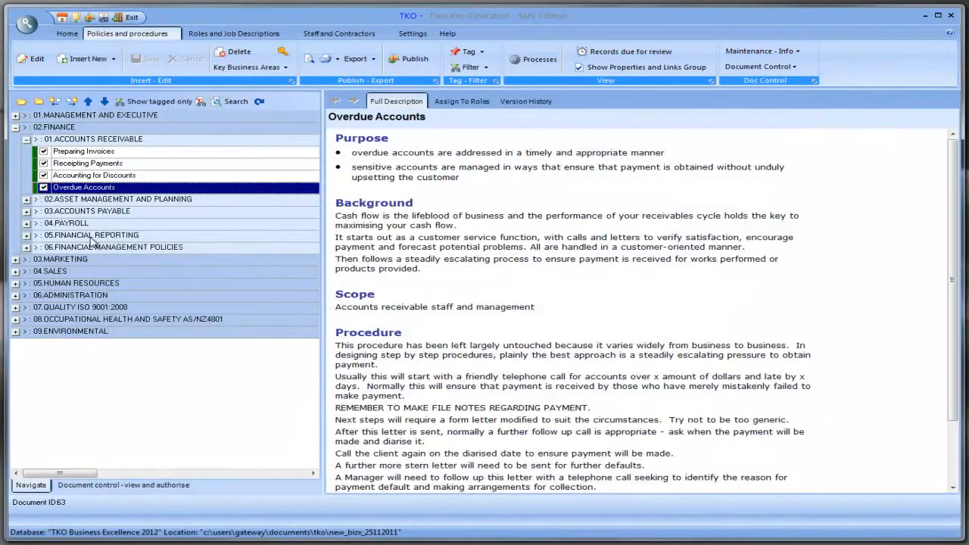
left_click(28, 200)
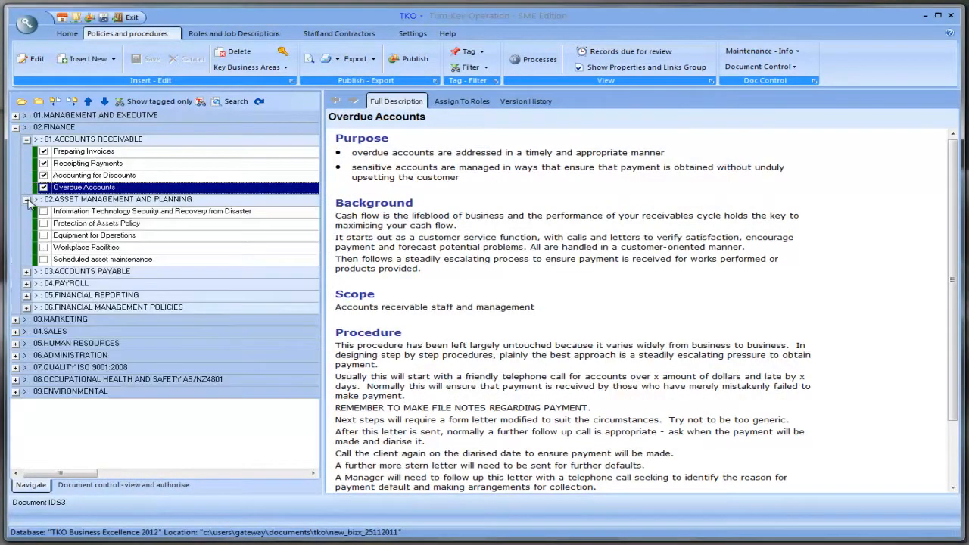
- Tick all five Asset Management and Planning procedures, including IT security and Workplace Facilities, as authorised
left_click(152, 212)
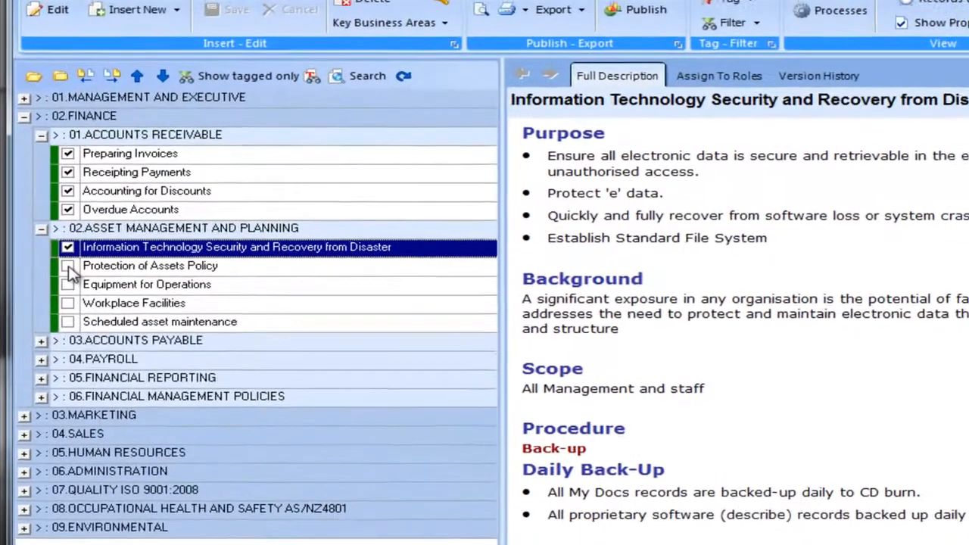
left_click(136, 305)
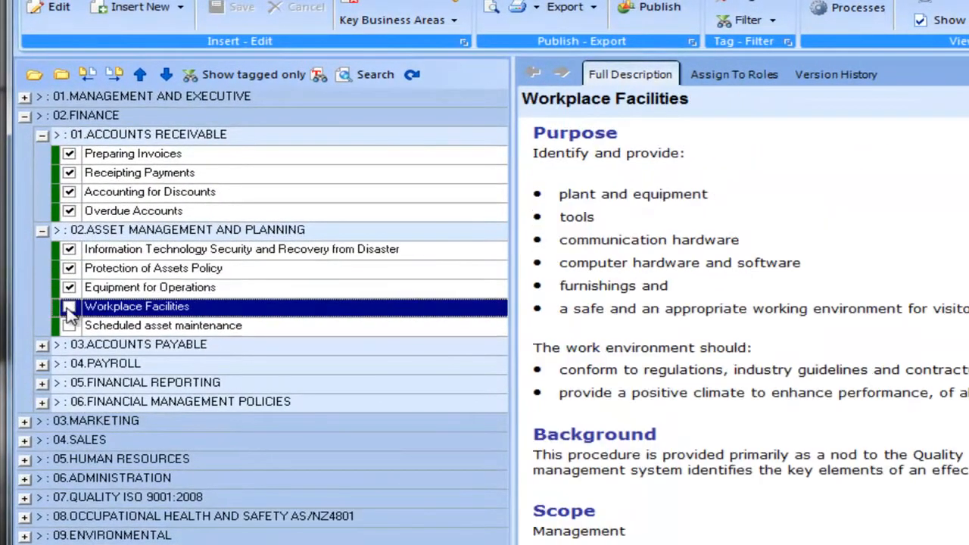
left_click(164, 324)
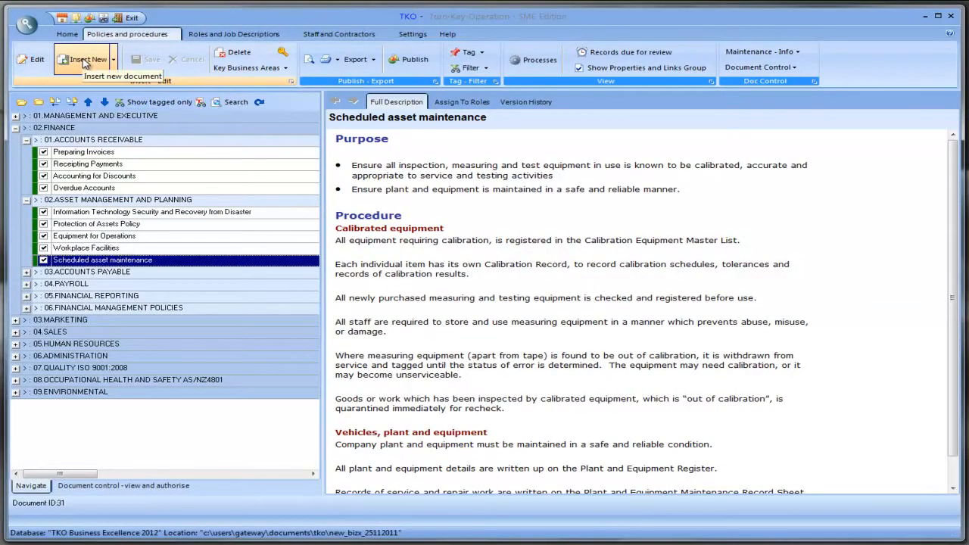
- Create a new blank document named Test under Asset Management and Planning
left_click(85, 59)
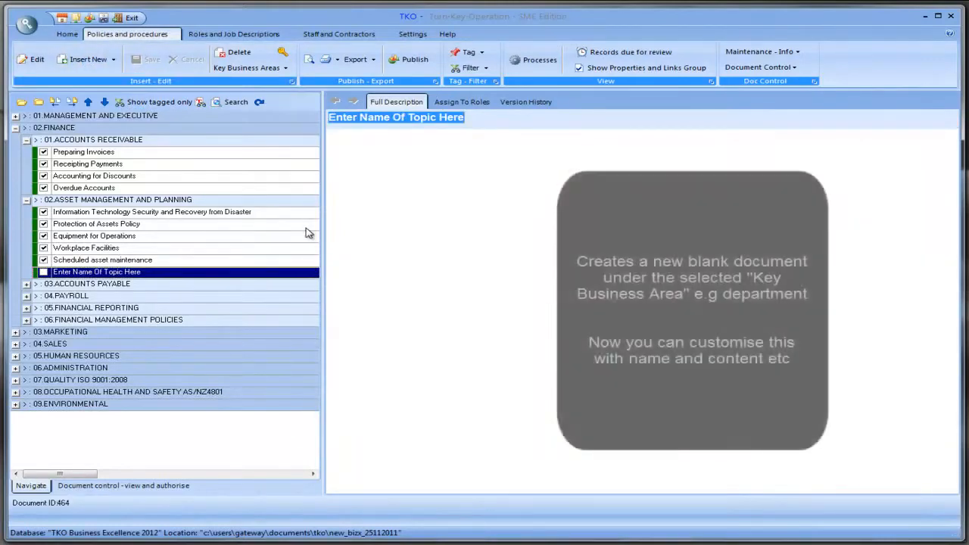
type("Test")
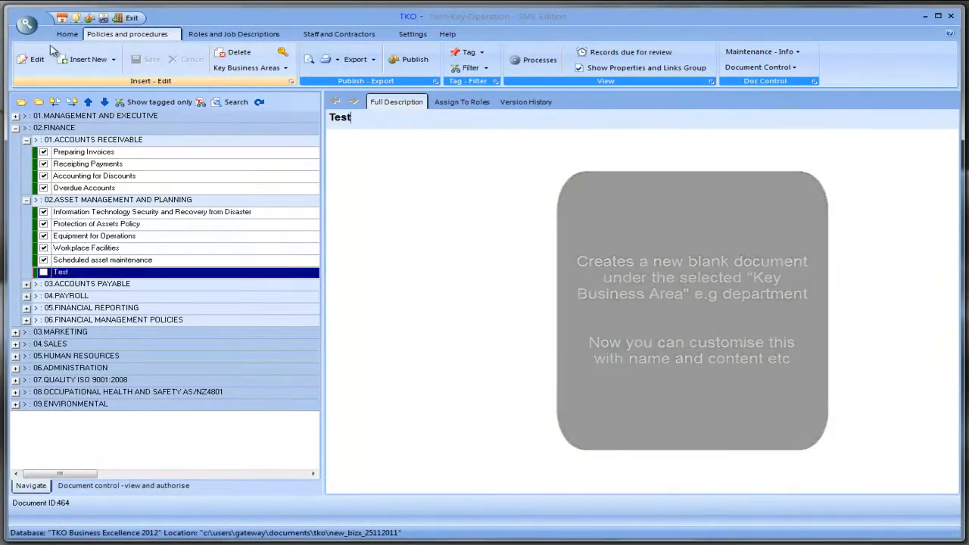
left_click(36, 59)
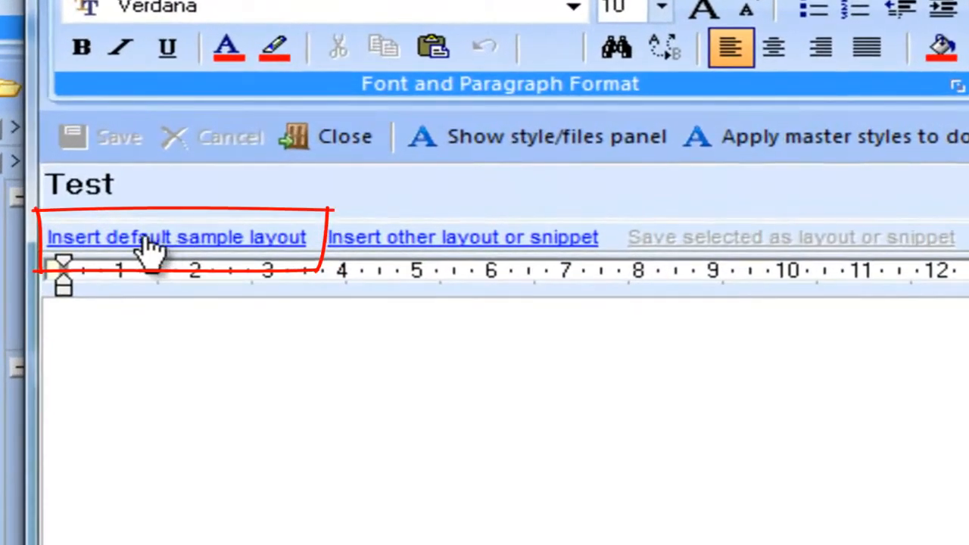
- Fill Test with the default sample layout (Purpose, Definitions, Policy, Procedure) and save it
left_click(176, 236)
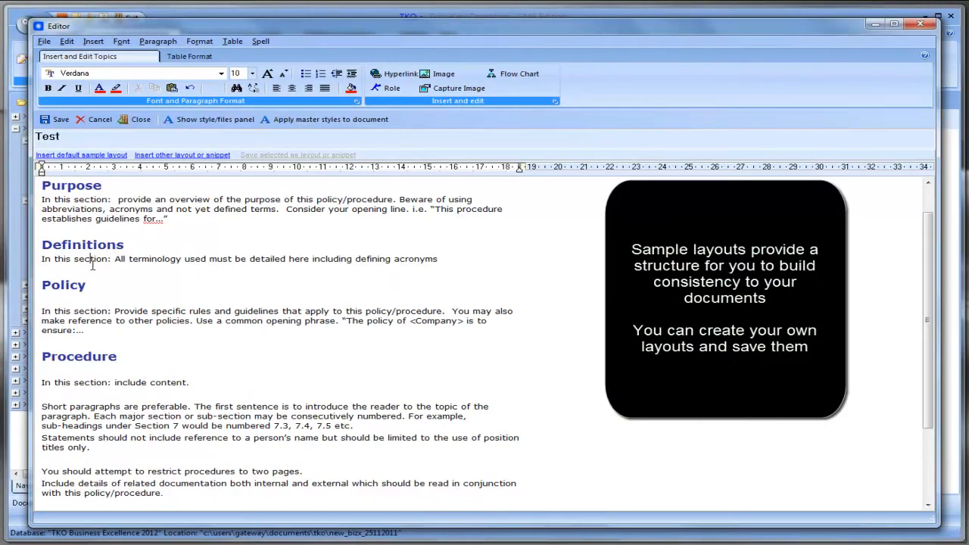
scroll("down", 3)
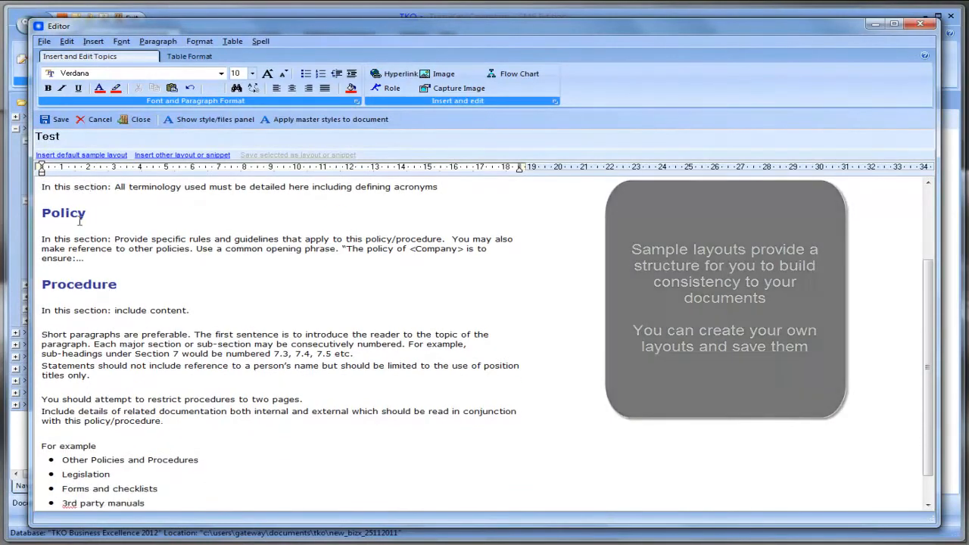
left_click(56, 118)
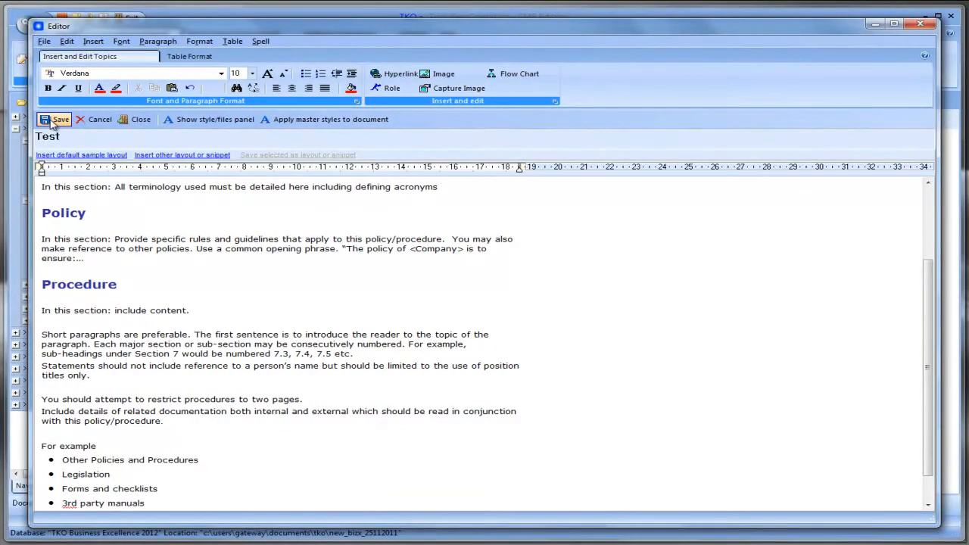
left_click(58, 118)
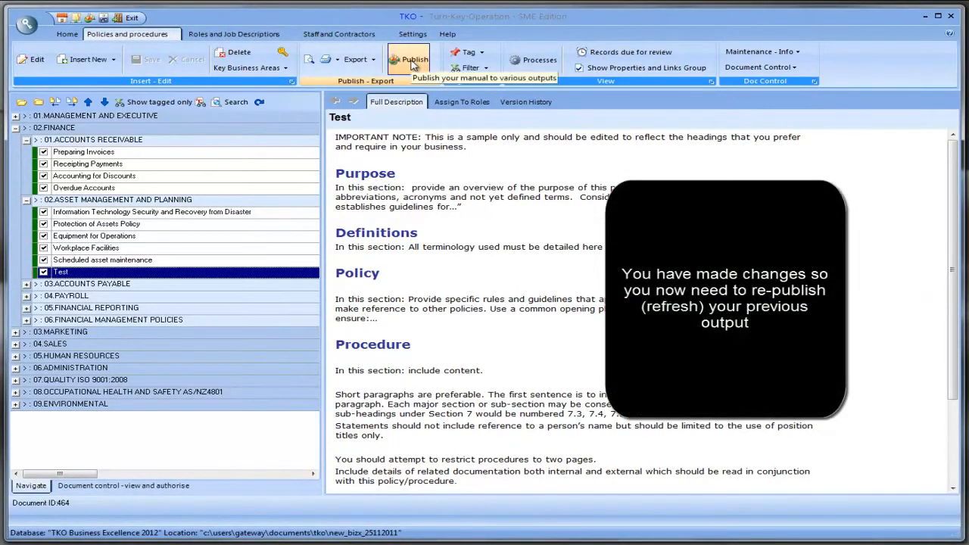
- Rebuild the manual as HTML via Build and Run Selected Reports and launch the Company URL in the browser
left_click(409, 59)
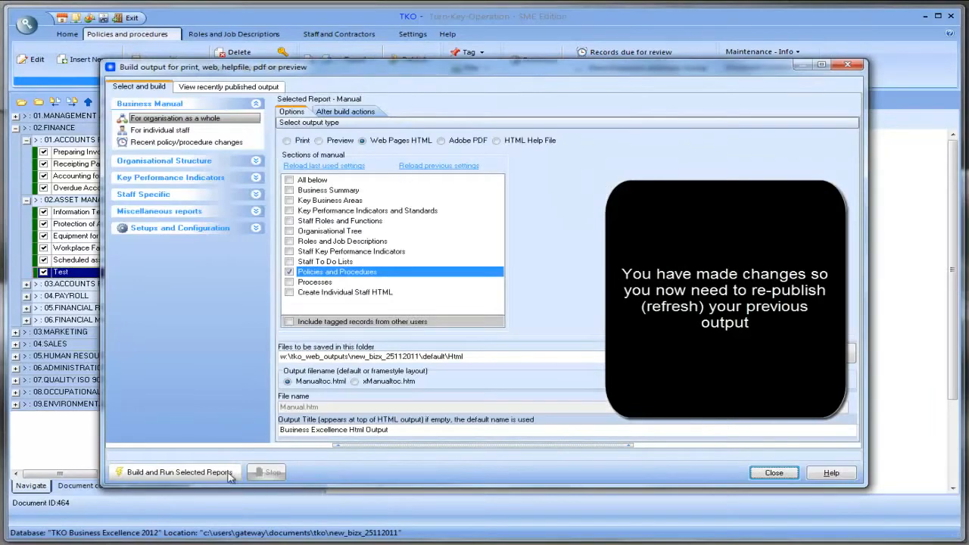
left_click(179, 472)
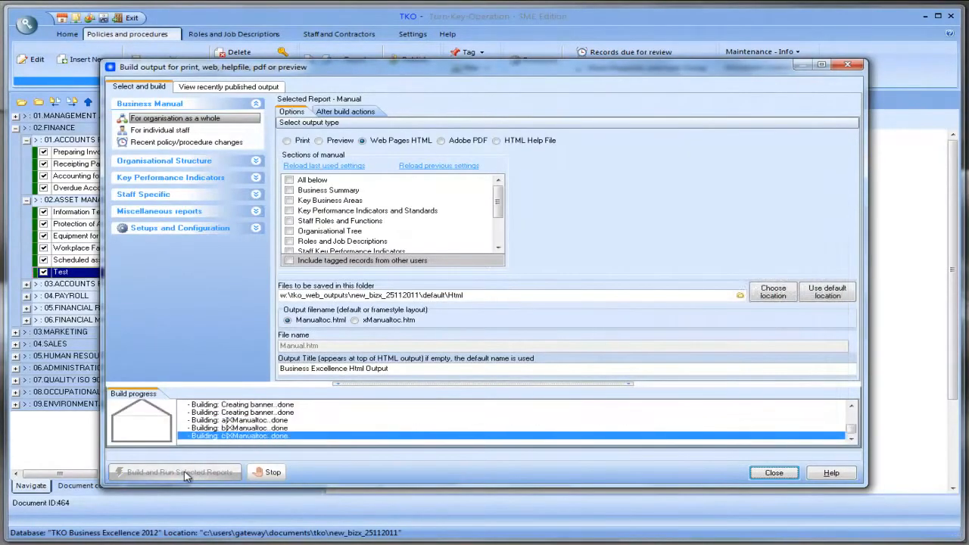
left_click(179, 472)
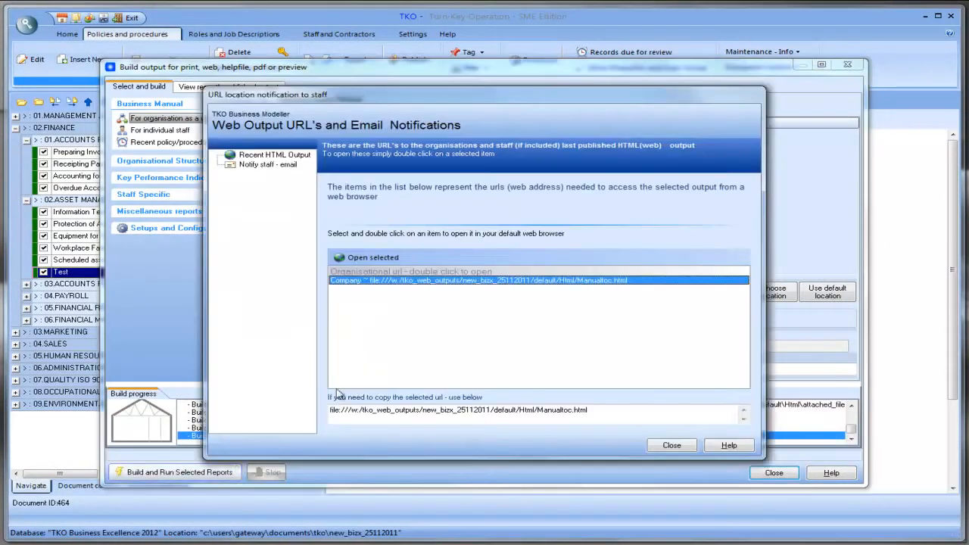
double_click(478, 280)
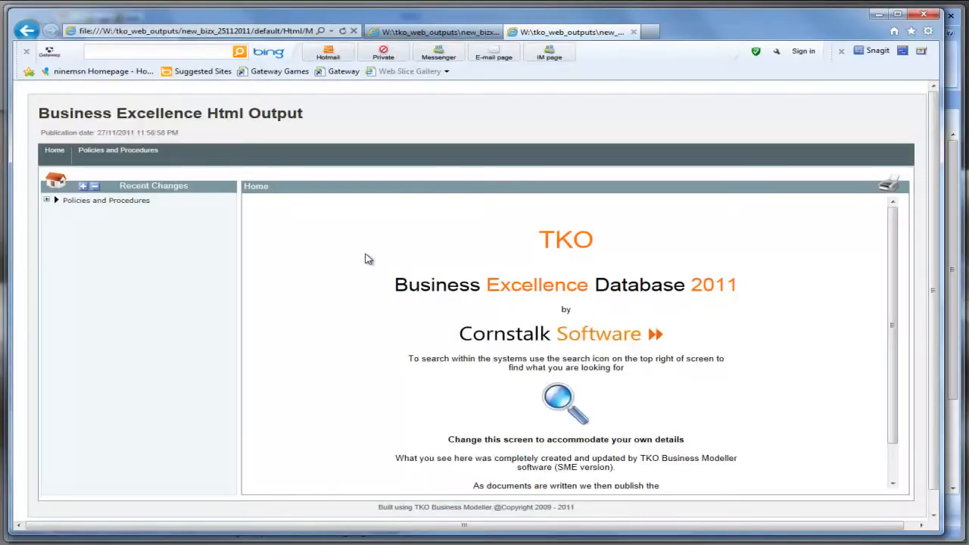
- Browse Policies and Procedures > Finance > Asset Management and Planning and view the Equipment for Operations procedure
left_click(46, 200)
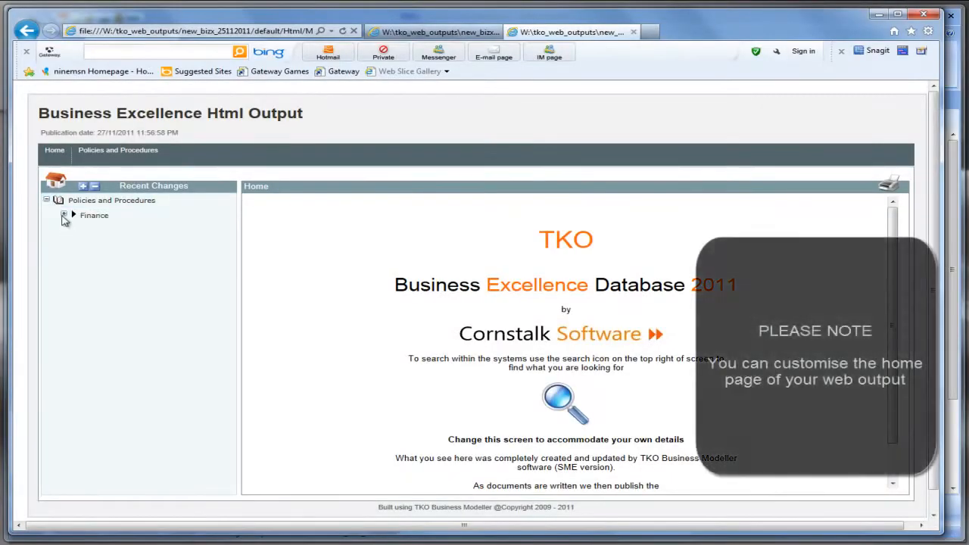
left_click(63, 215)
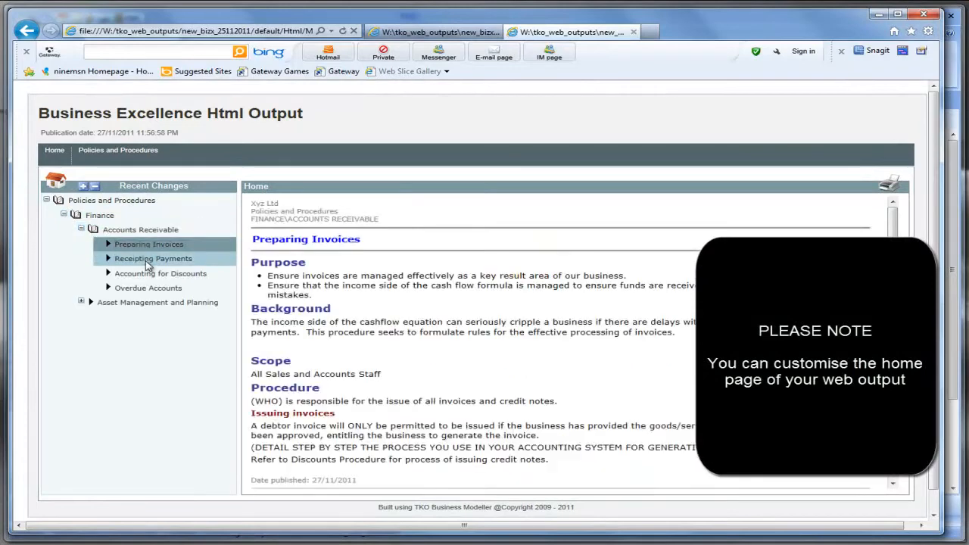
left_click(148, 288)
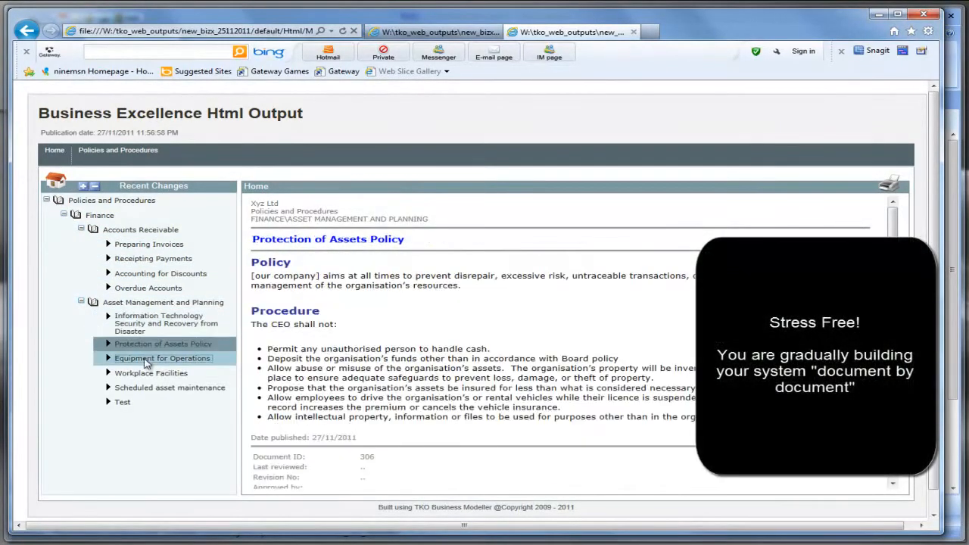
left_click(123, 403)
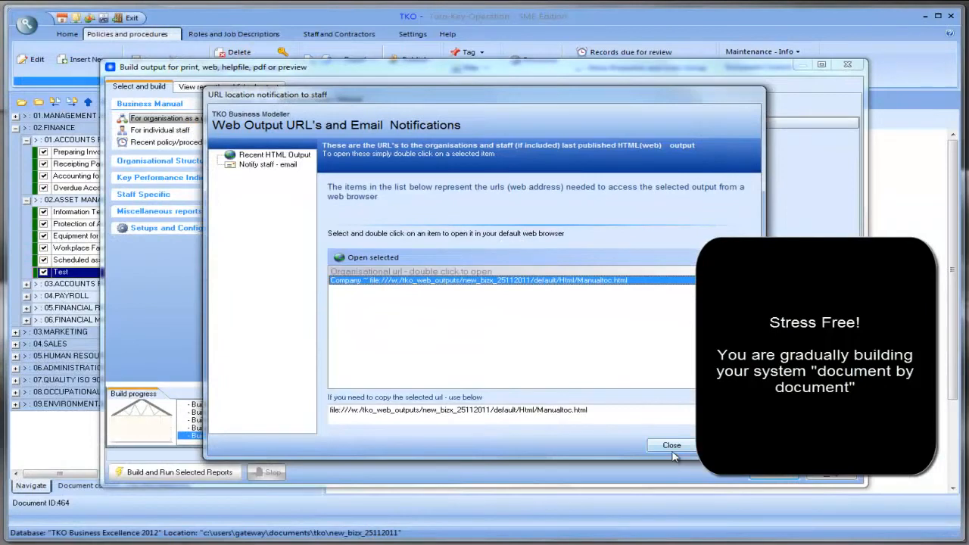
- From Setups and Configuration, edit the web home page title to read XYZ Ltd
left_click(670, 445)
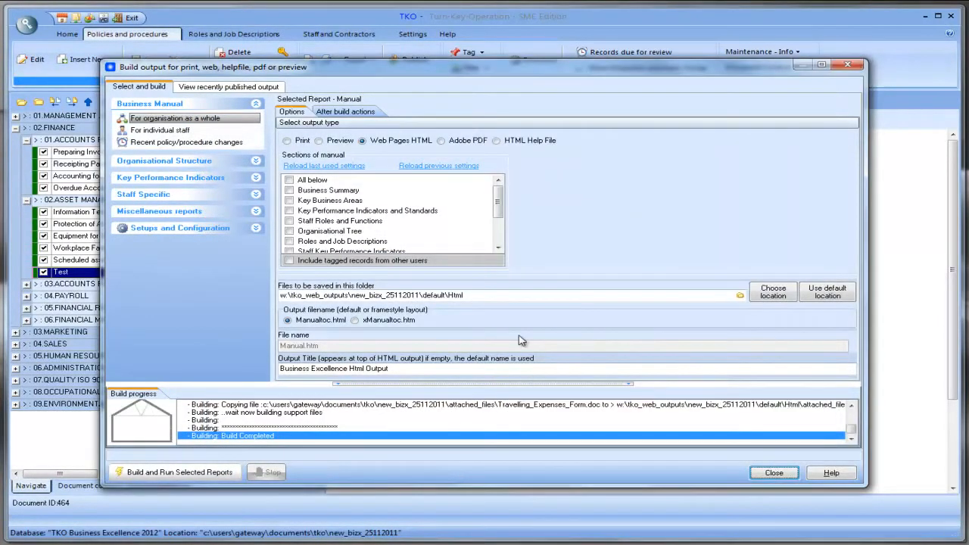
left_click(179, 227)
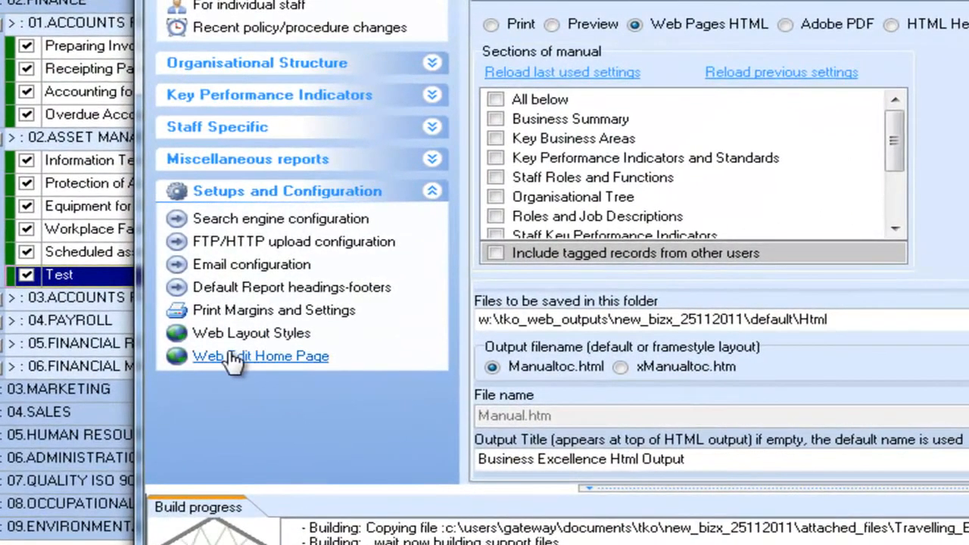
left_click(260, 356)
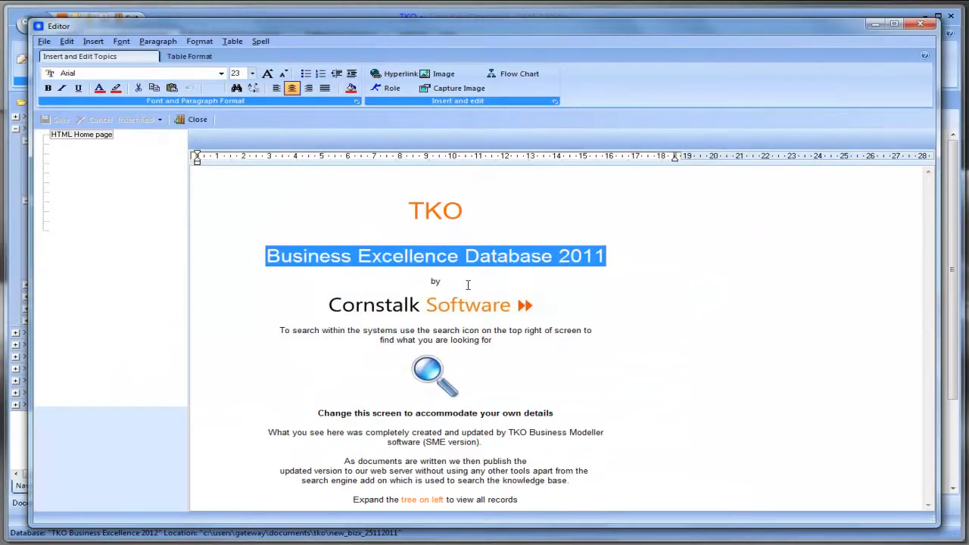
type("XYZ")
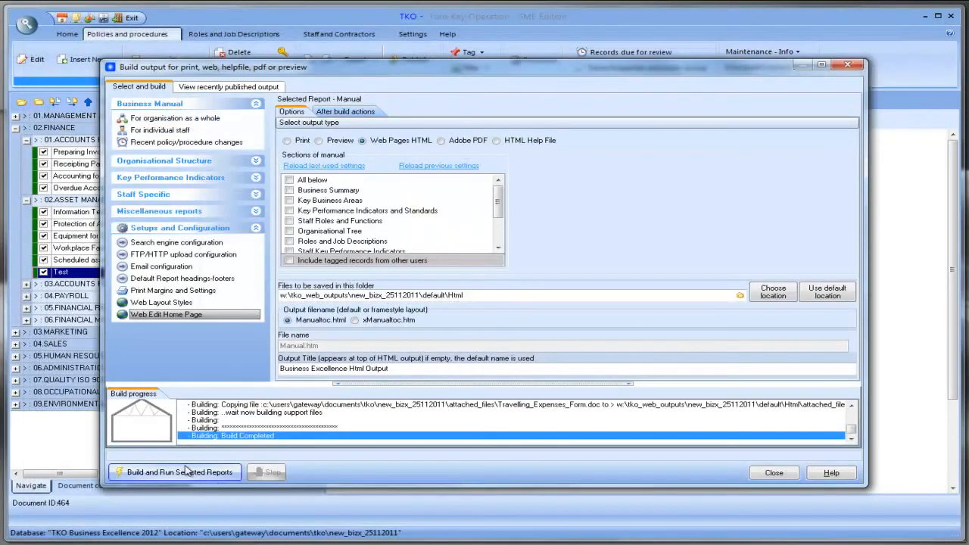
- Regenerate the HTML output so the browser home page shows TKO XYZ Ltd
left_click(172, 472)
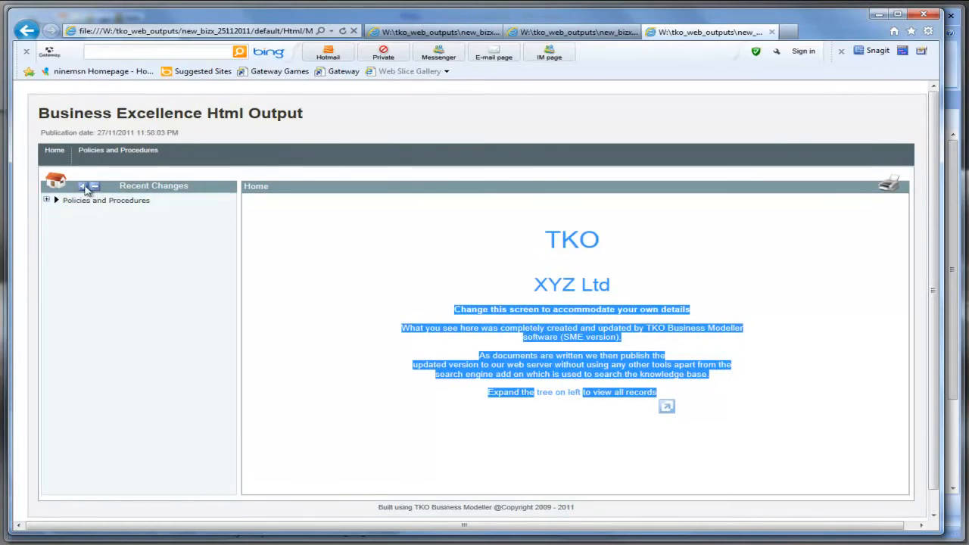
- Close the browser and return to TKO Business Excellence's Home control panel
left_click(161, 272)
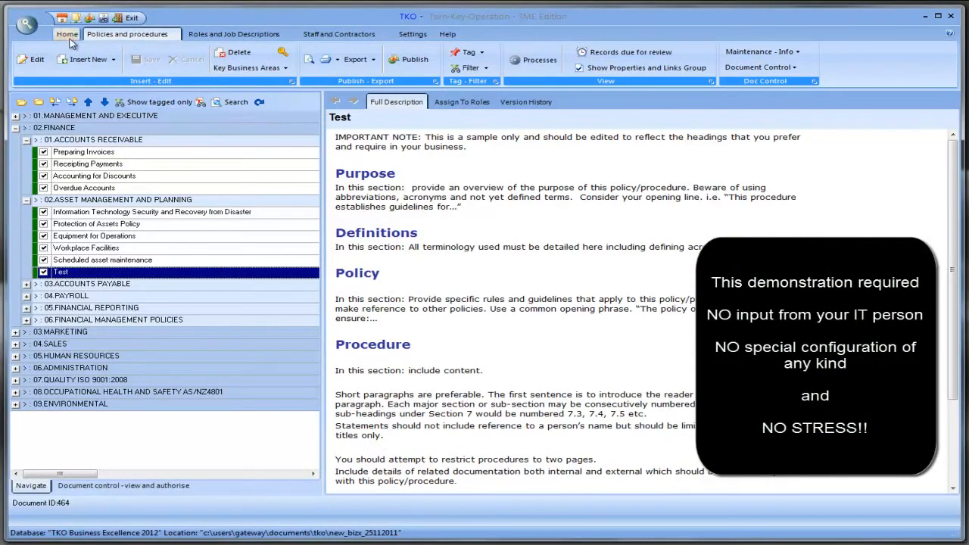
left_click(67, 34)
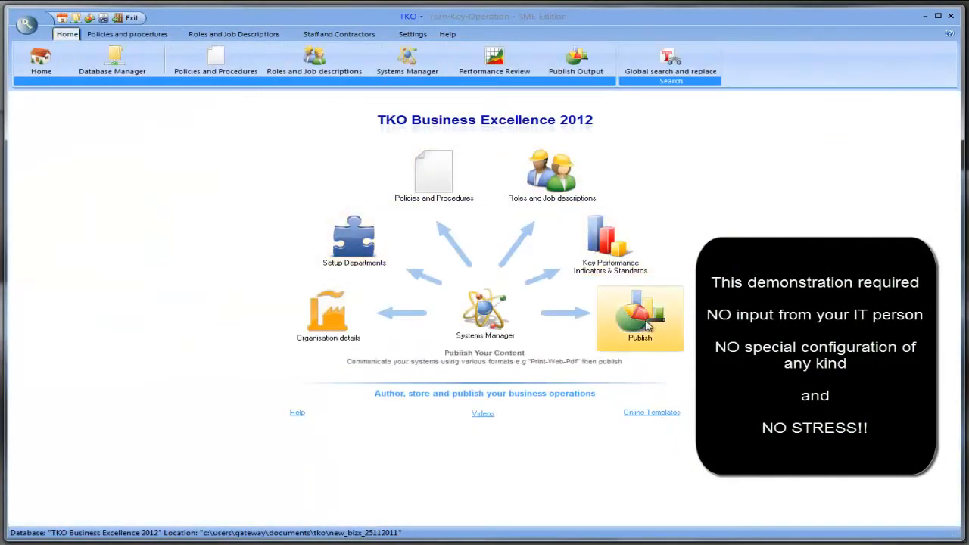